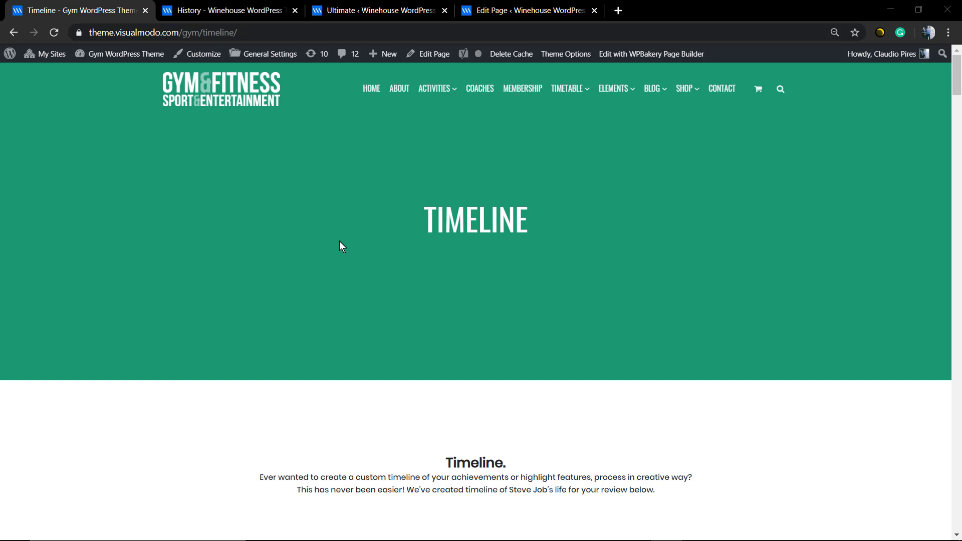
# Step: Scroll through the Winehouse demo site page
pyautogui.scroll(-3)
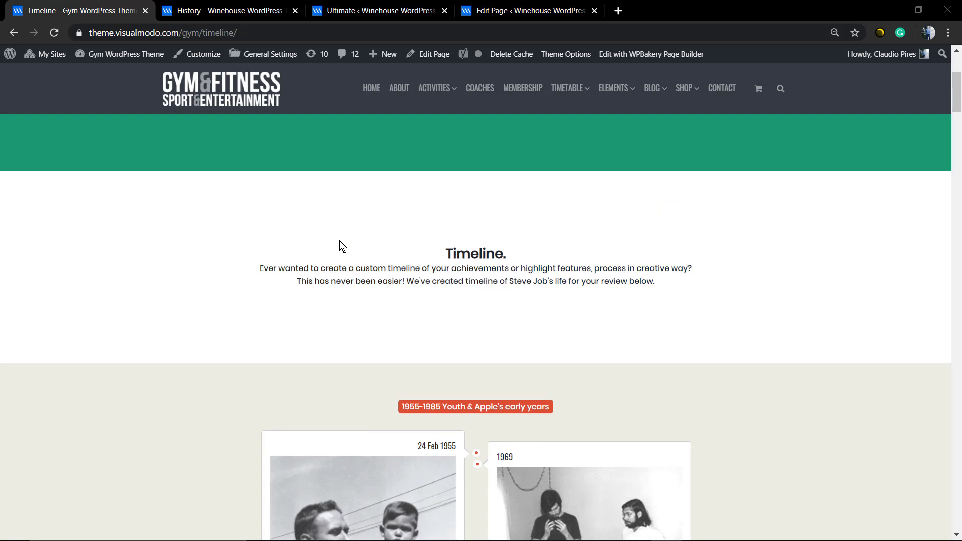
pyautogui.scroll(-3)
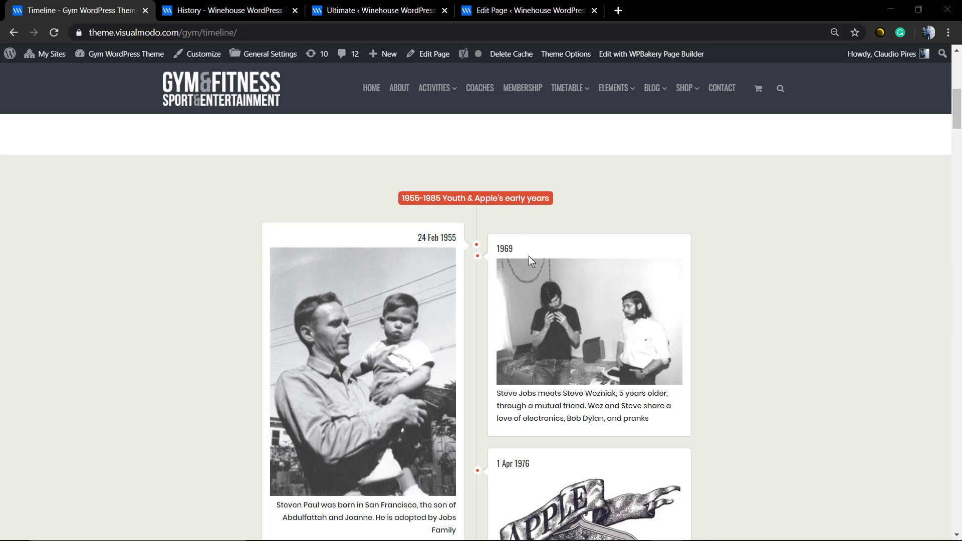
pyautogui.scroll(-3)
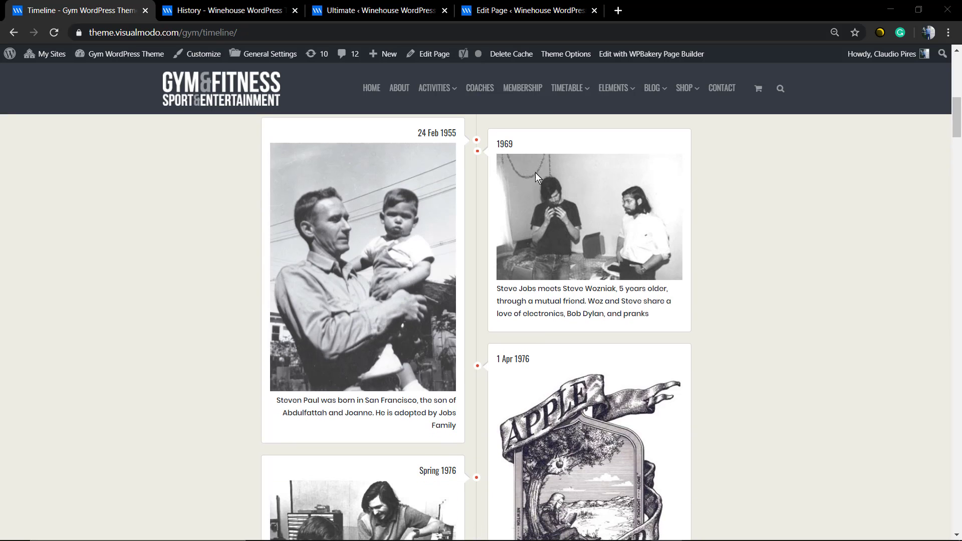
pyautogui.moveTo(506, 202)
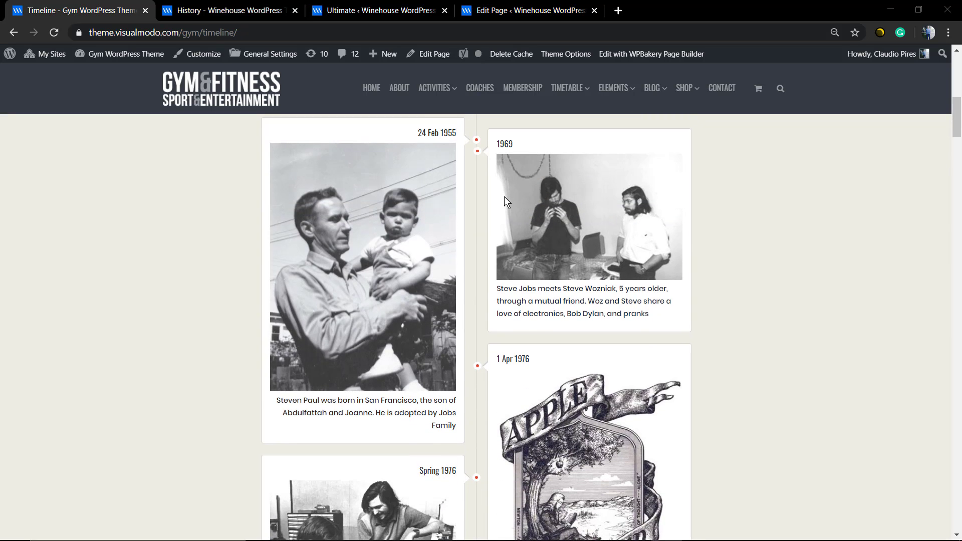
pyautogui.scroll(-3)
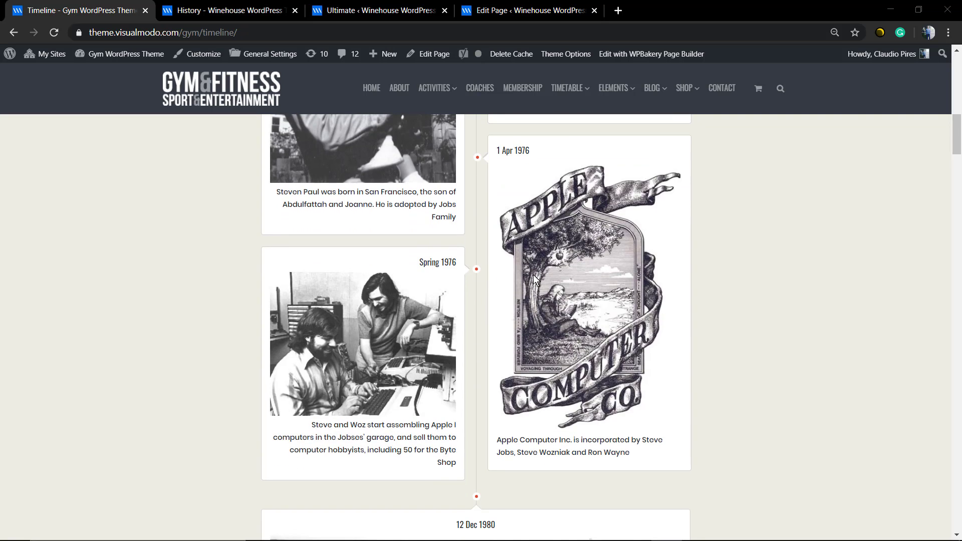
pyautogui.scroll(-3)
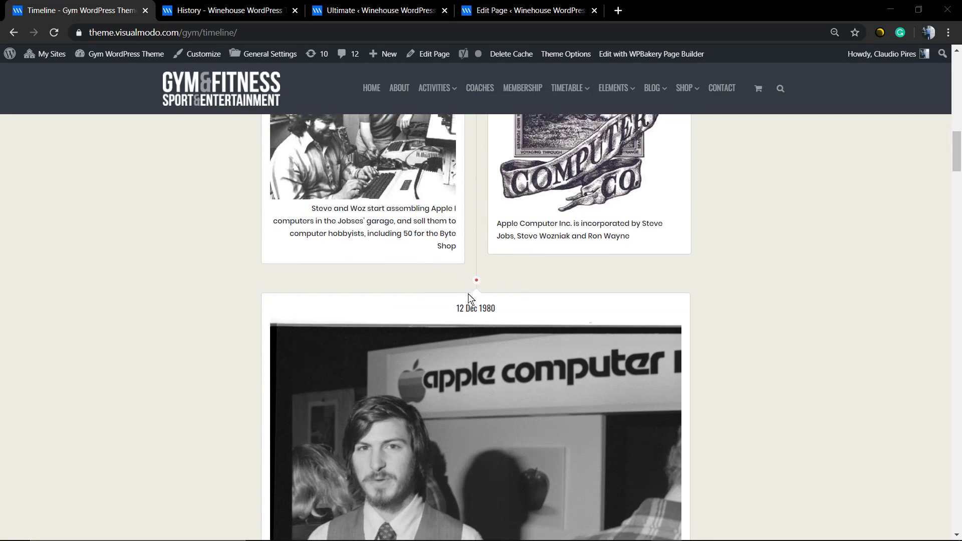
pyautogui.scroll(-3)
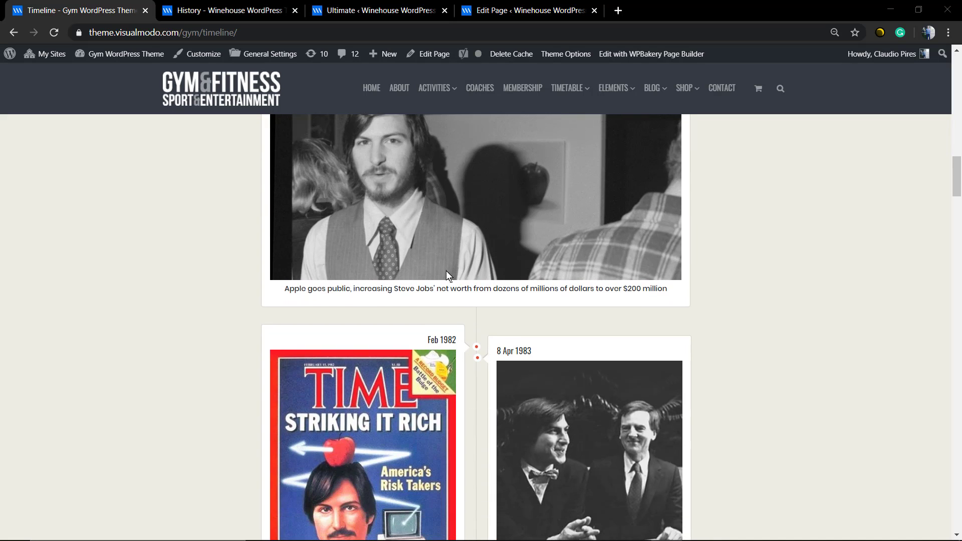
pyautogui.scroll(-3)
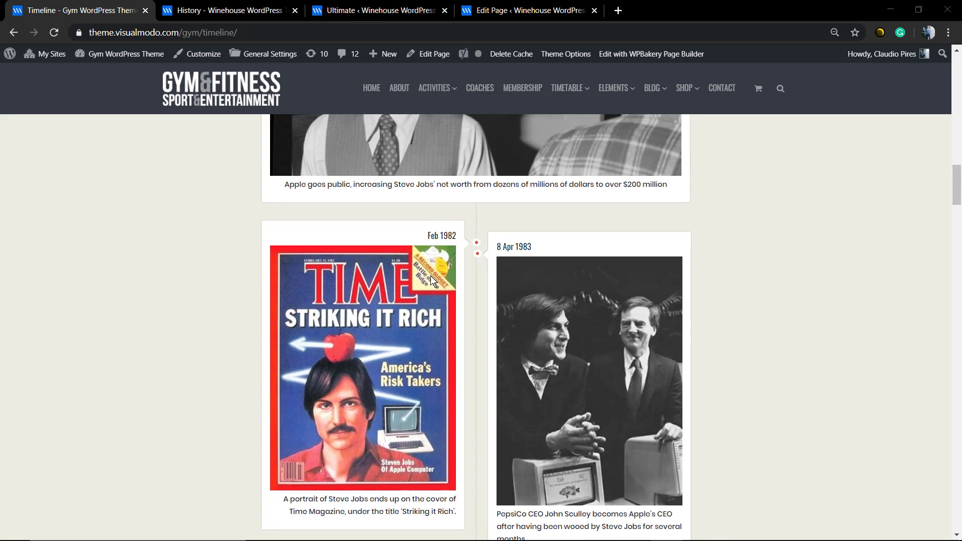
pyautogui.scroll(-3)
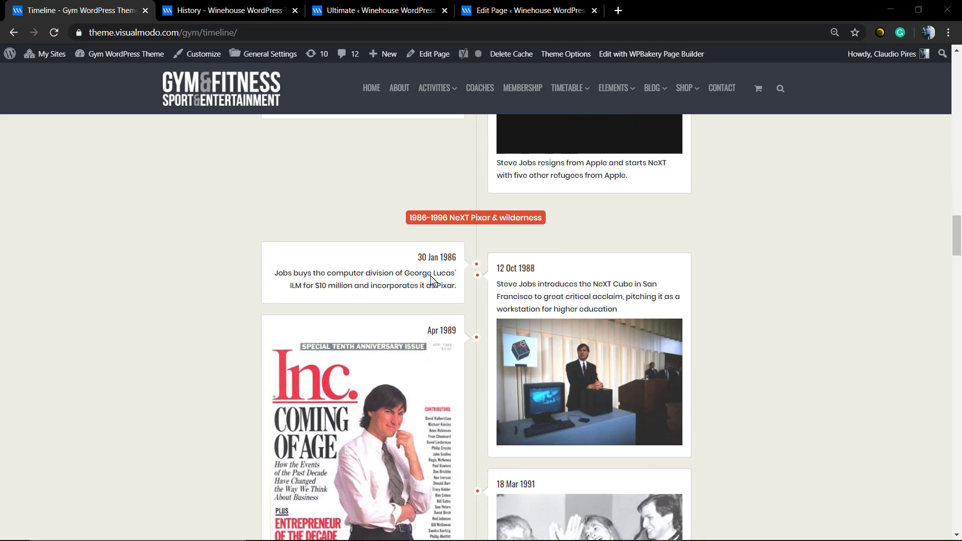
pyautogui.scroll(-3)
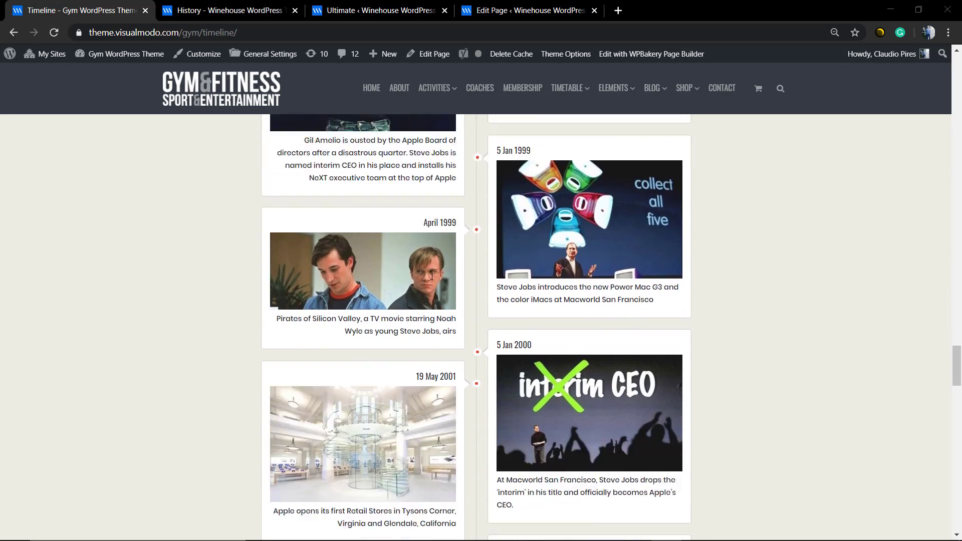
pyautogui.scroll(-3)
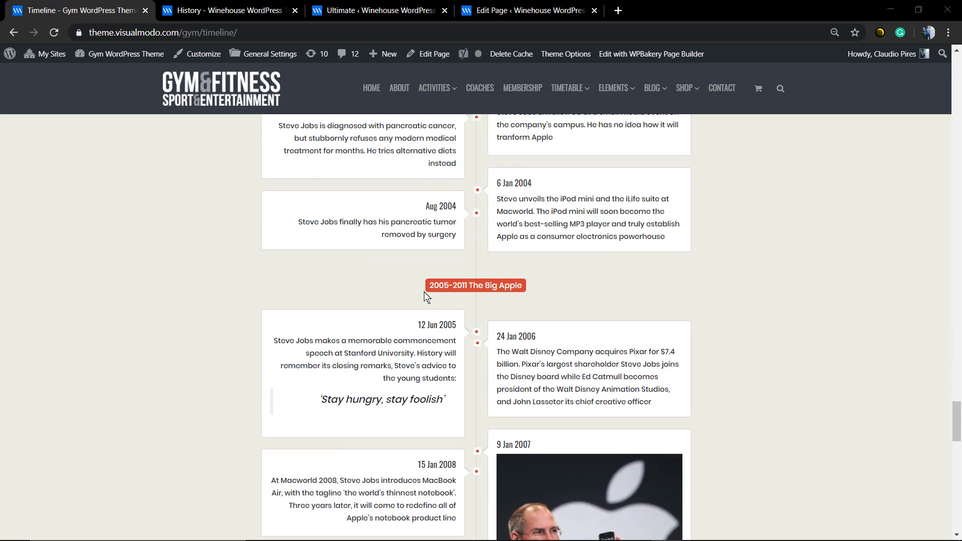
pyautogui.scroll(-3)
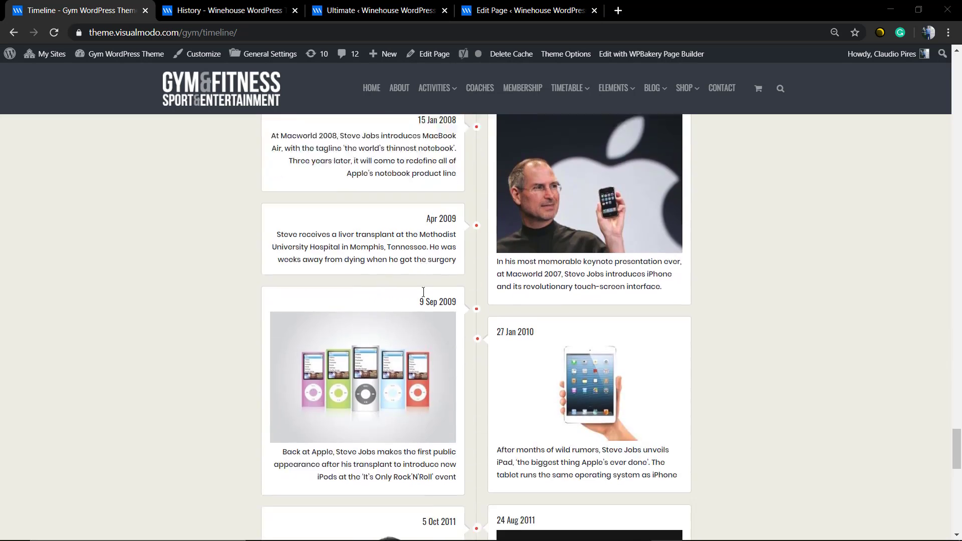
pyautogui.scroll(-3)
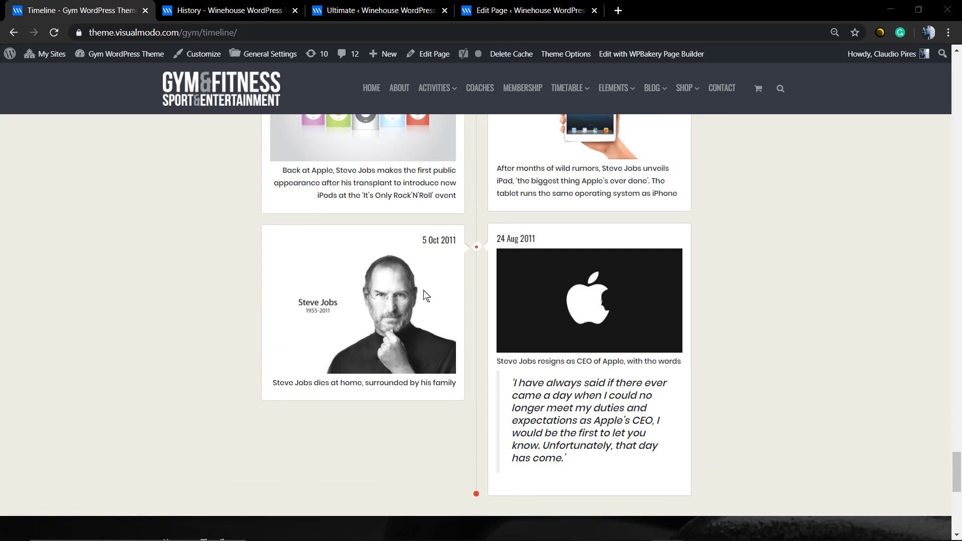
pyautogui.scroll(-3)
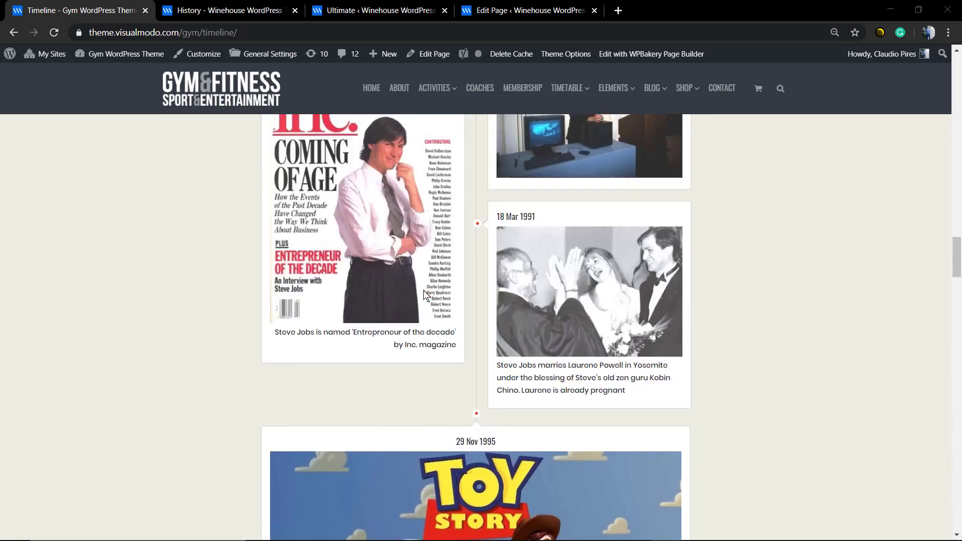
# Step: Browse the History timeline page 'The Dream Of Wine', then go to the Ultimate Addons admin page
pyautogui.click(227, 10)
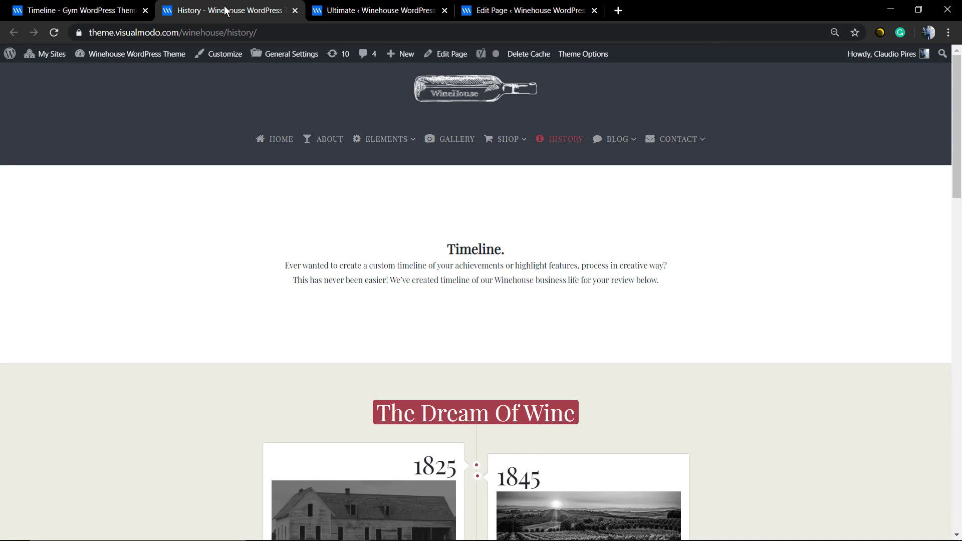
pyautogui.scroll(-3)
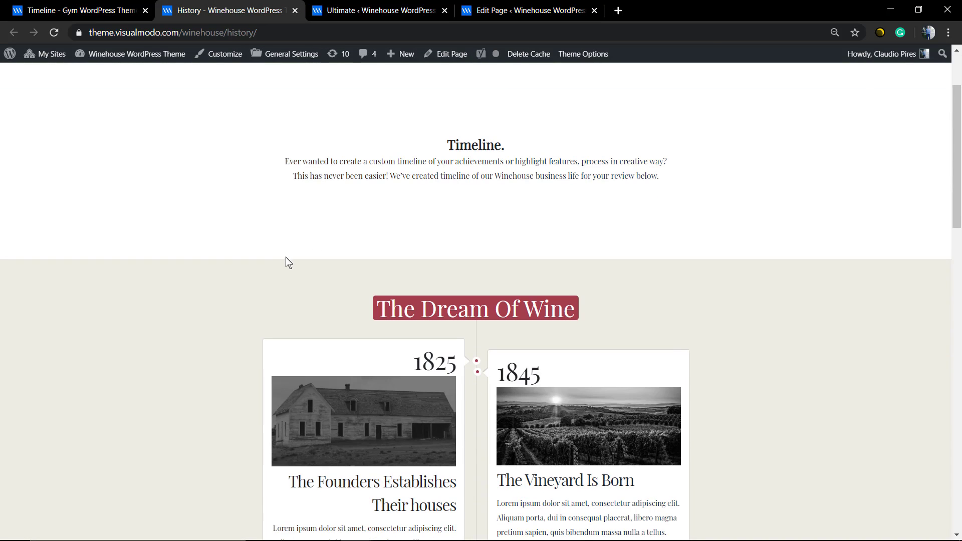
pyautogui.scroll(-3)
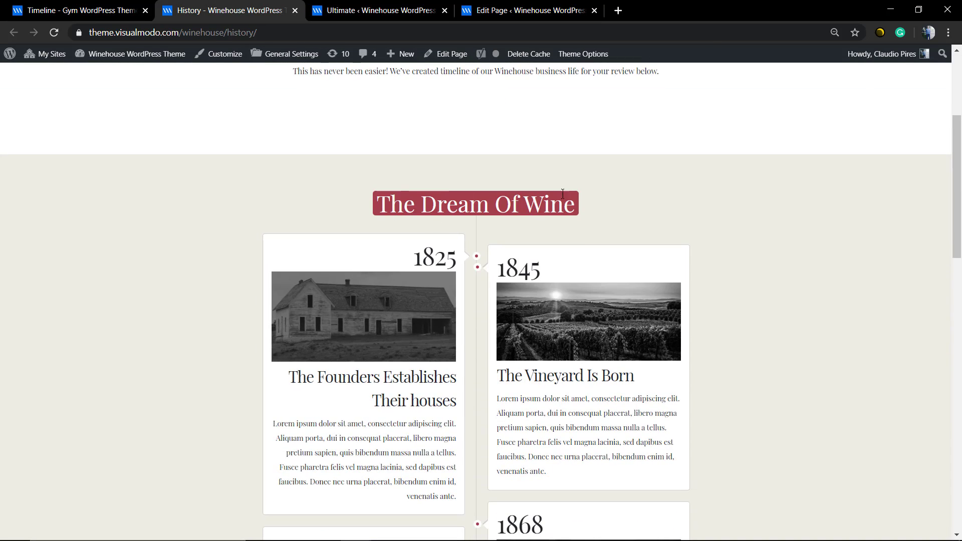
pyautogui.scroll(-3)
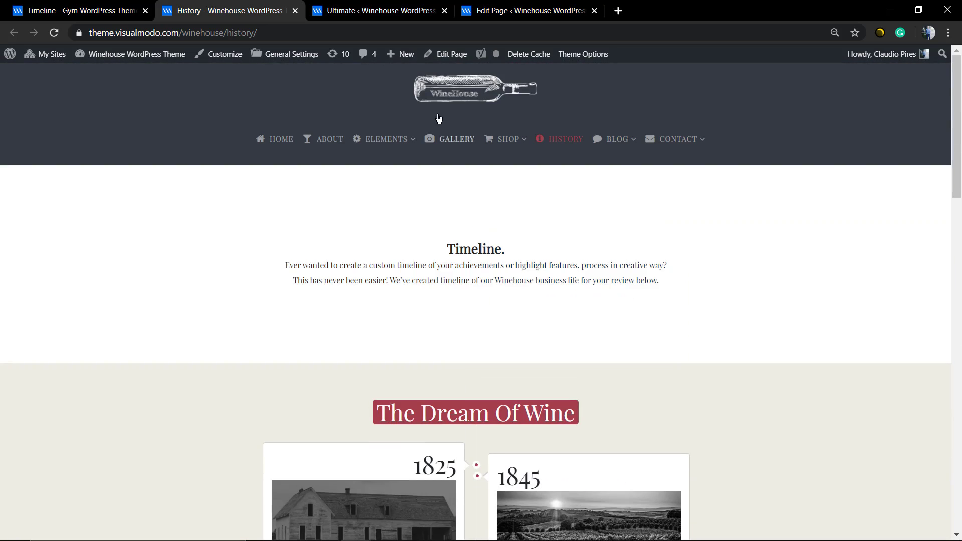
pyautogui.click(375, 10)
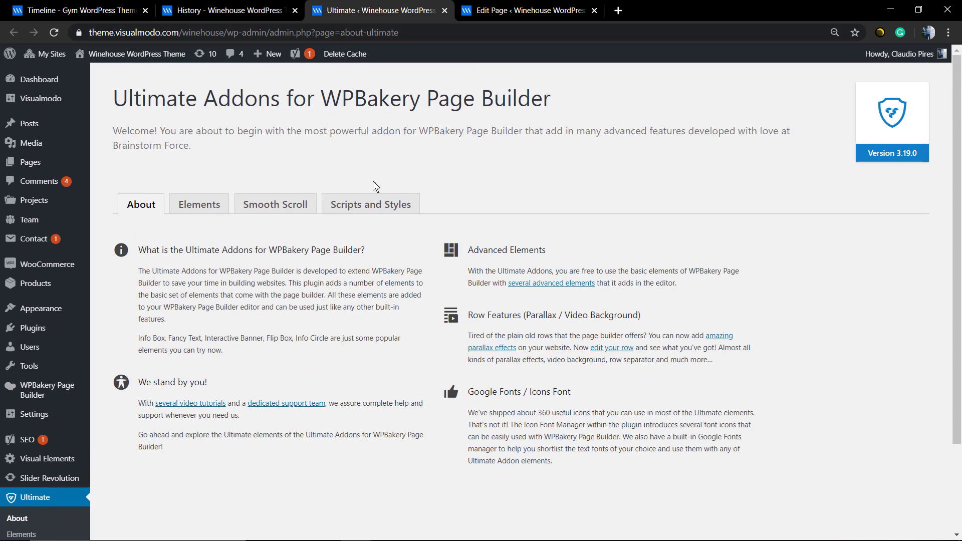
# Step: Open the History page in the editor, then start a new blank page
pyautogui.click(525, 11)
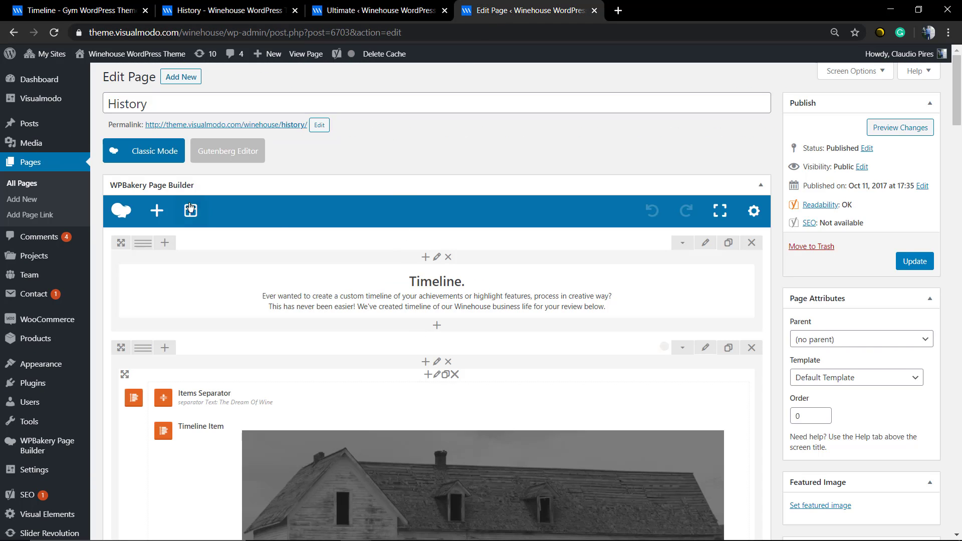
pyautogui.click(21, 199)
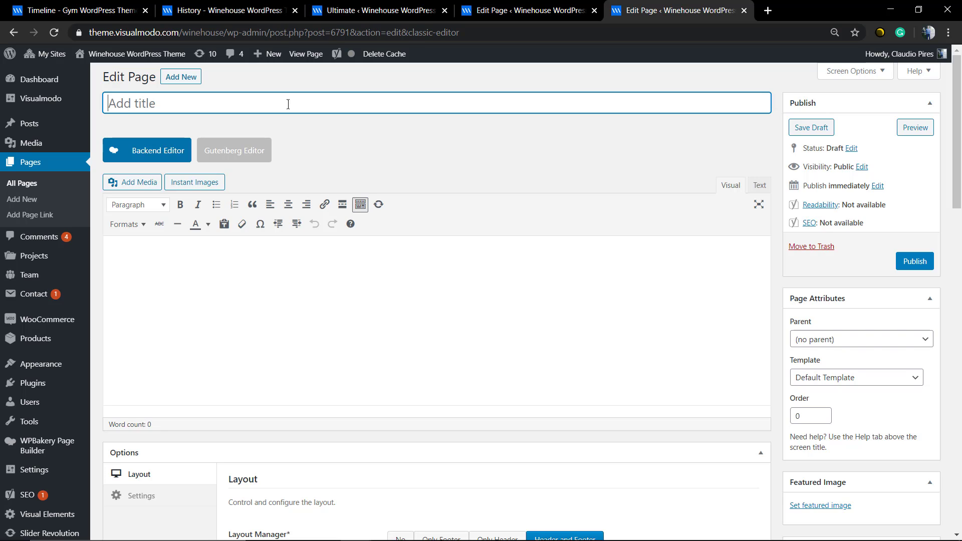
# Step: Title the page 'Timeline', enable the WPBakery backend editor, and list Ultimate VC Addons elements
pyautogui.write('T')
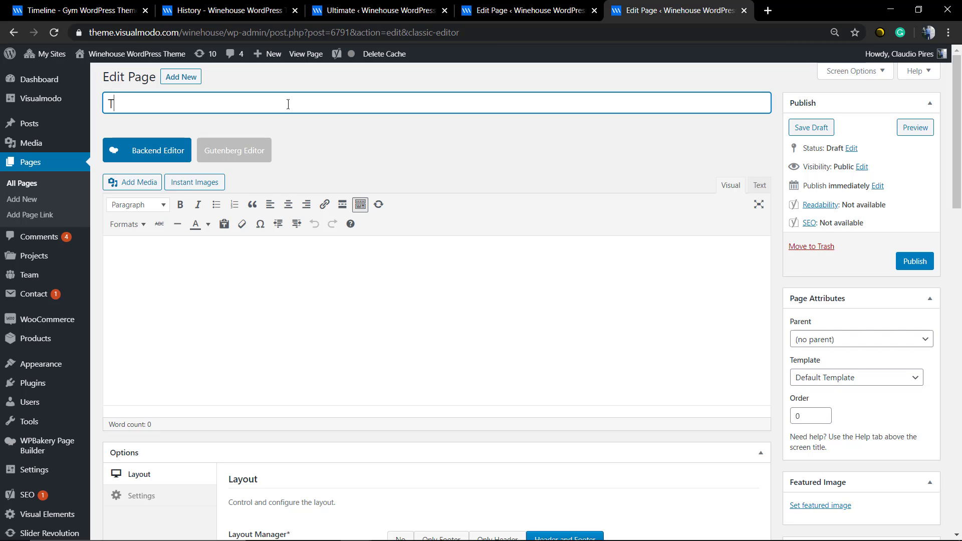
pyautogui.write('imeline')
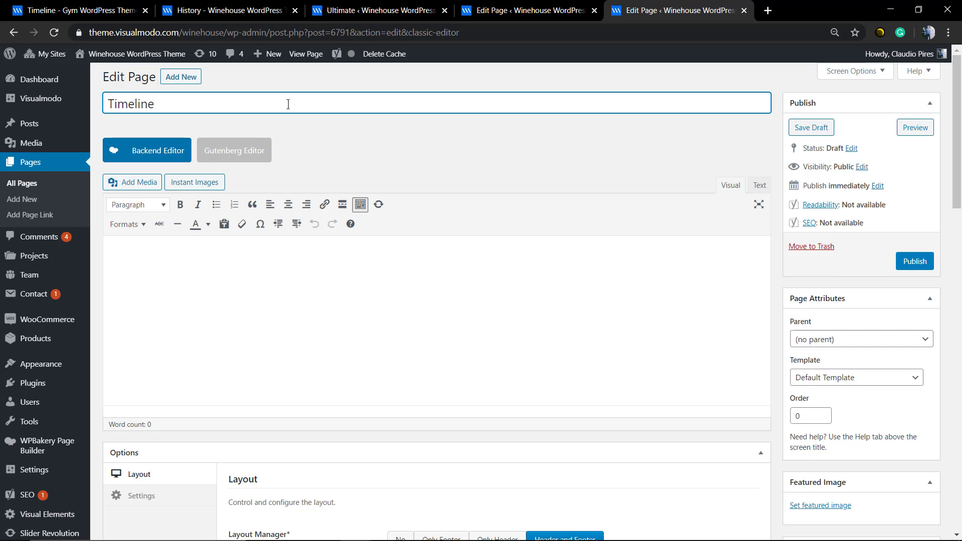
pyautogui.click(147, 150)
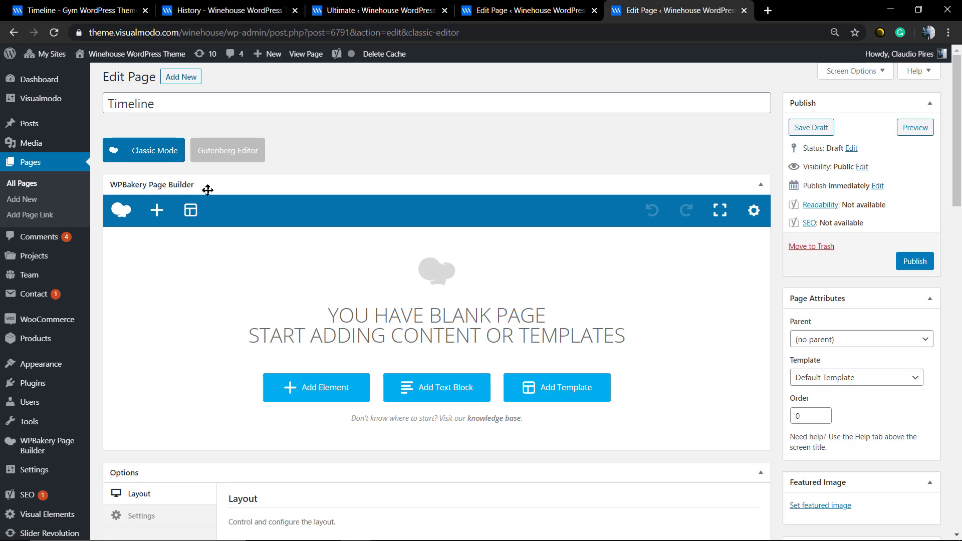
pyautogui.click(317, 387)
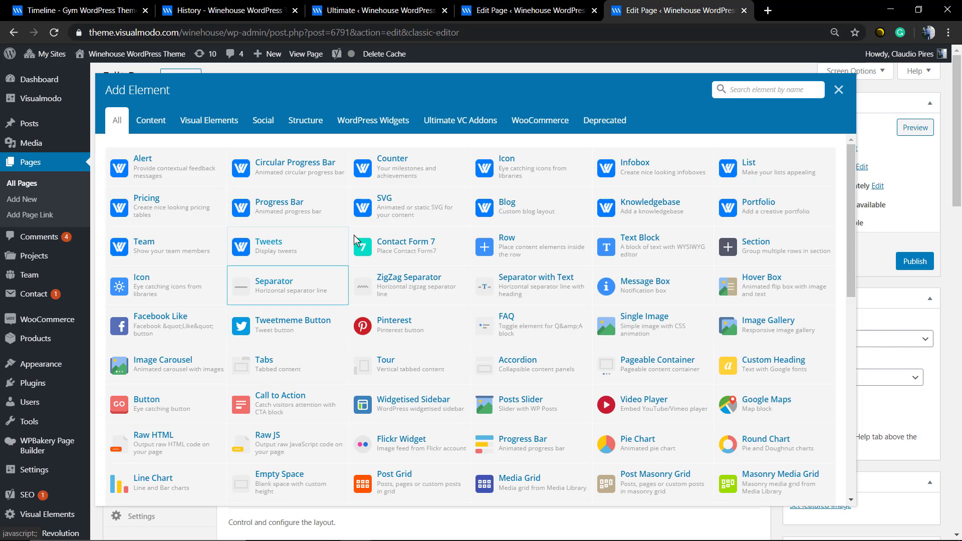
pyautogui.click(459, 120)
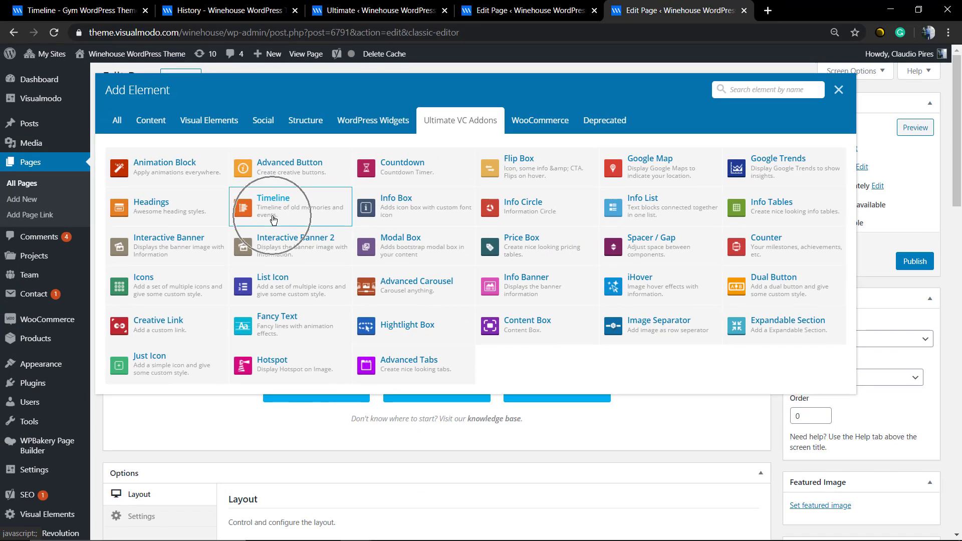
# Step: Add the Ultimate Addons Timeline element and review its height and connector line options
pyautogui.click(273, 205)
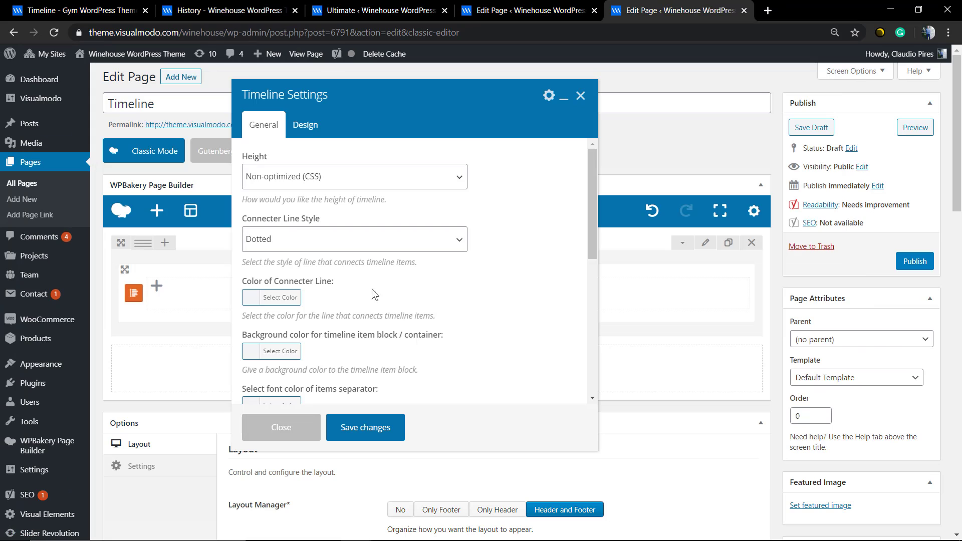
pyautogui.click(353, 177)
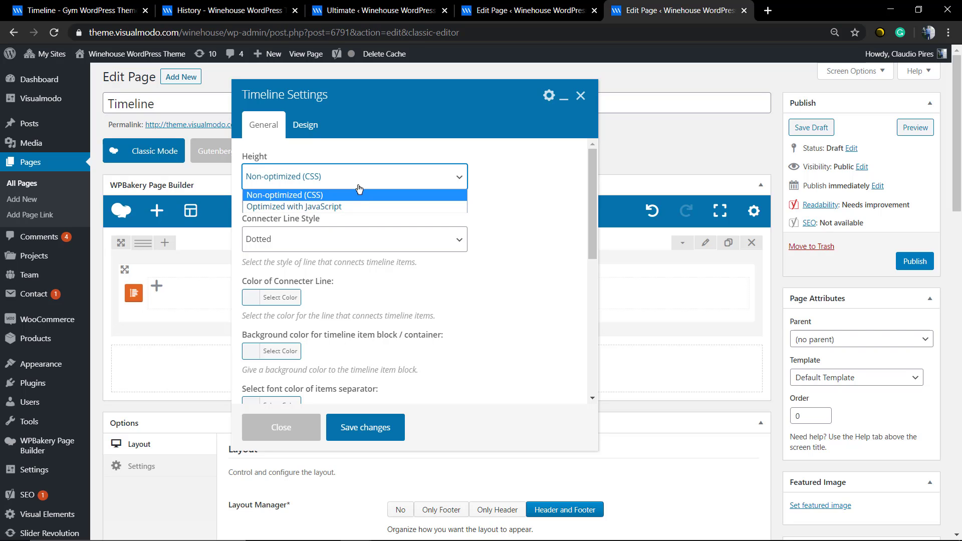
pyautogui.click(353, 239)
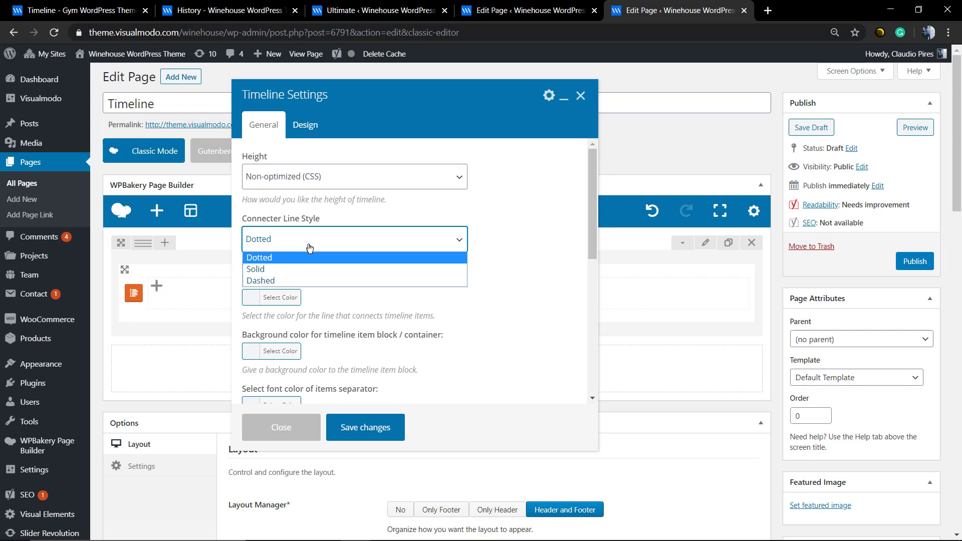
pyautogui.click(258, 257)
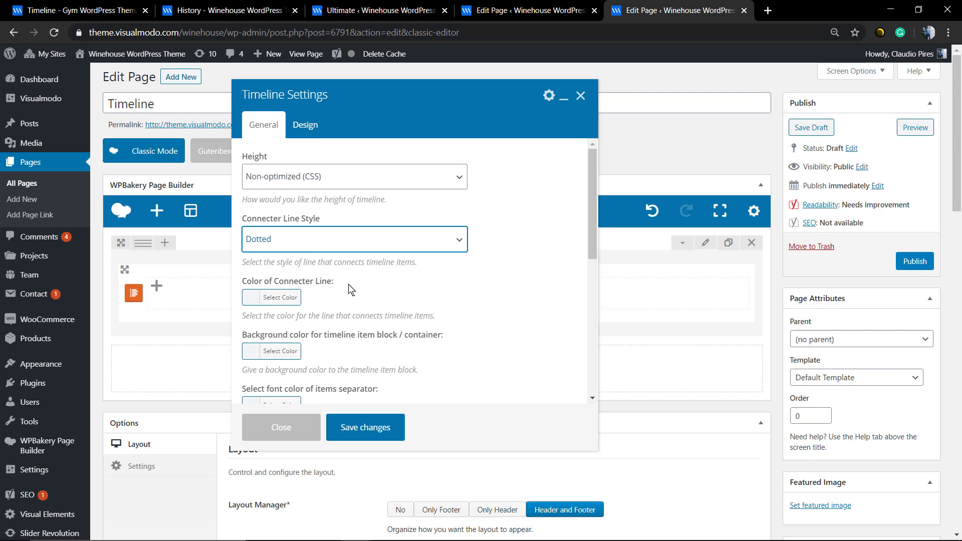
pyautogui.scroll(-3)
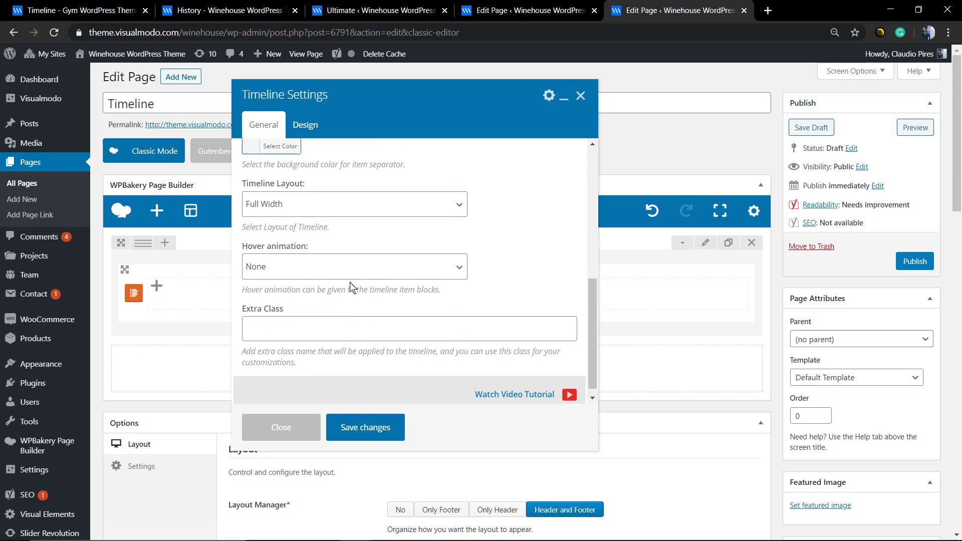
pyautogui.moveTo(347, 405)
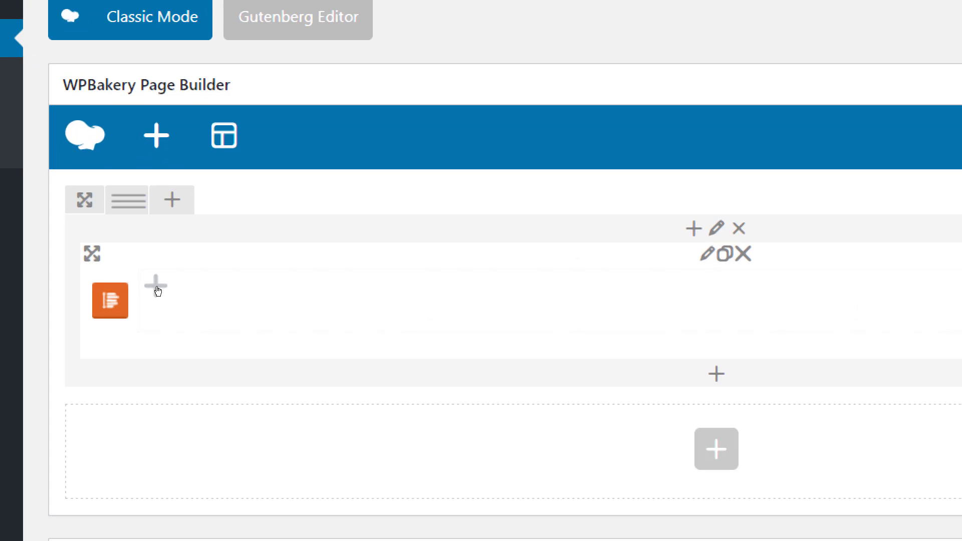
# Step: Add a red Items Separator reading 'The Dream Of Wine' to the timeline
pyautogui.click(156, 289)
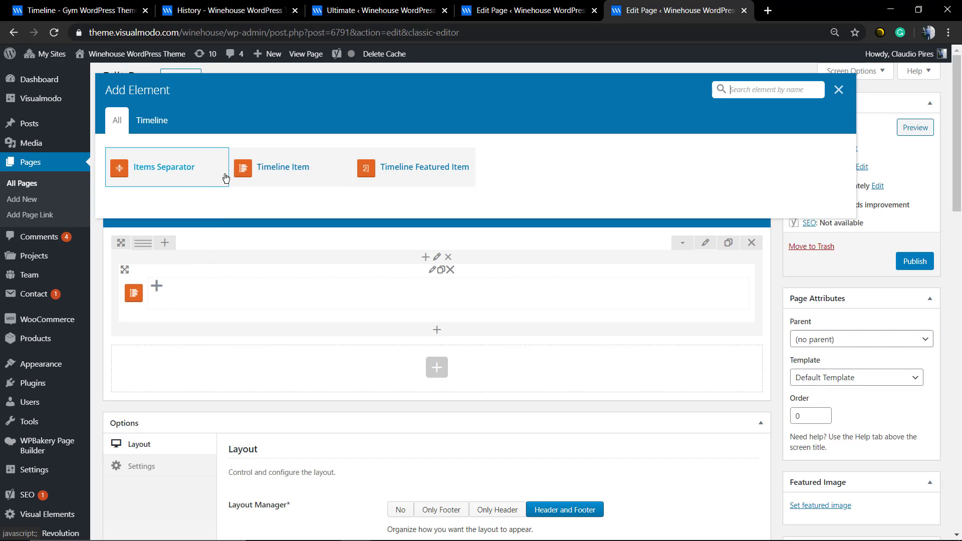
pyautogui.moveTo(369, 180)
pyautogui.write('The Dream Of Wine')
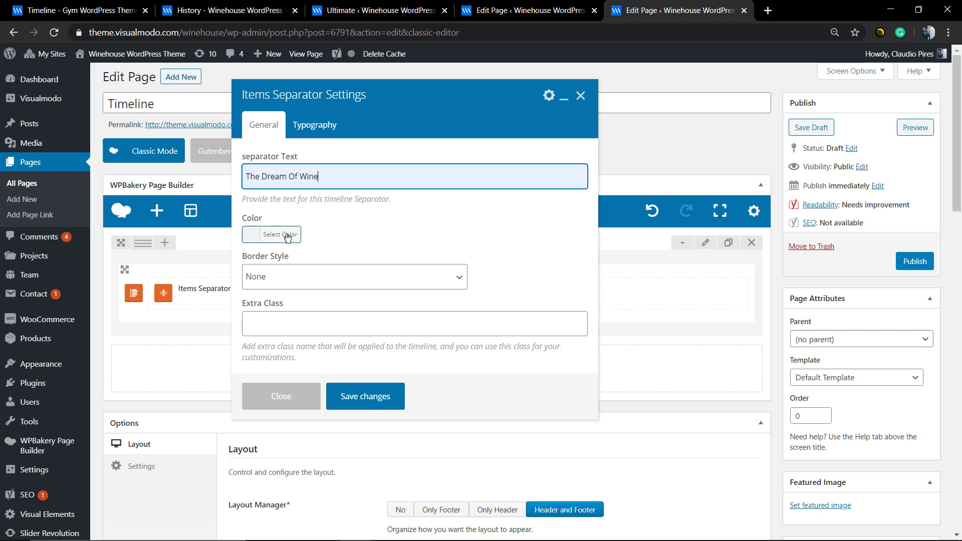
pyautogui.click(279, 234)
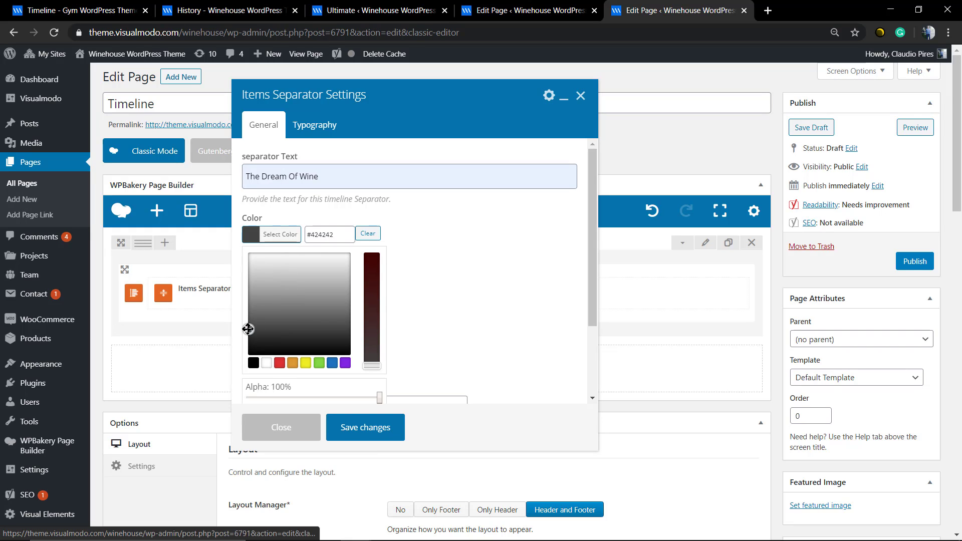
pyautogui.click(279, 234)
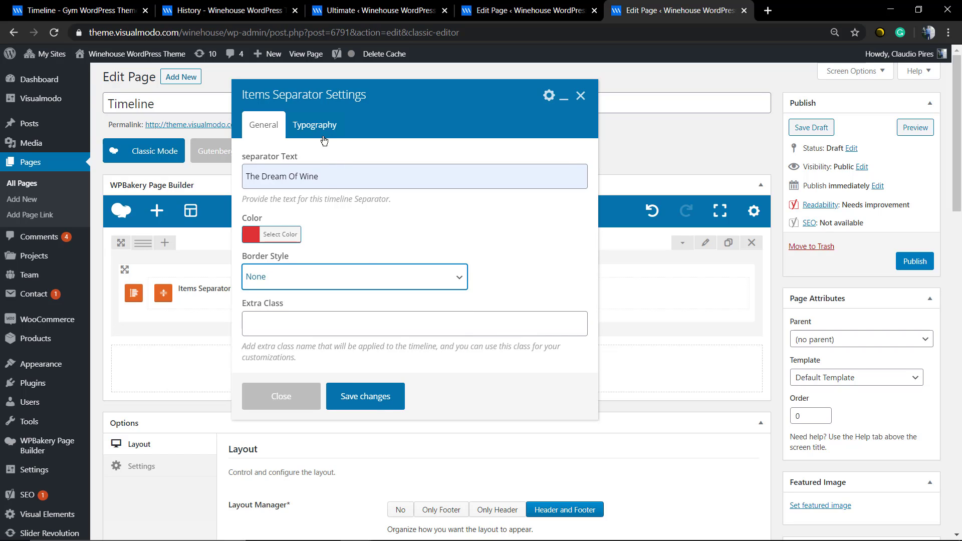
pyautogui.click(365, 396)
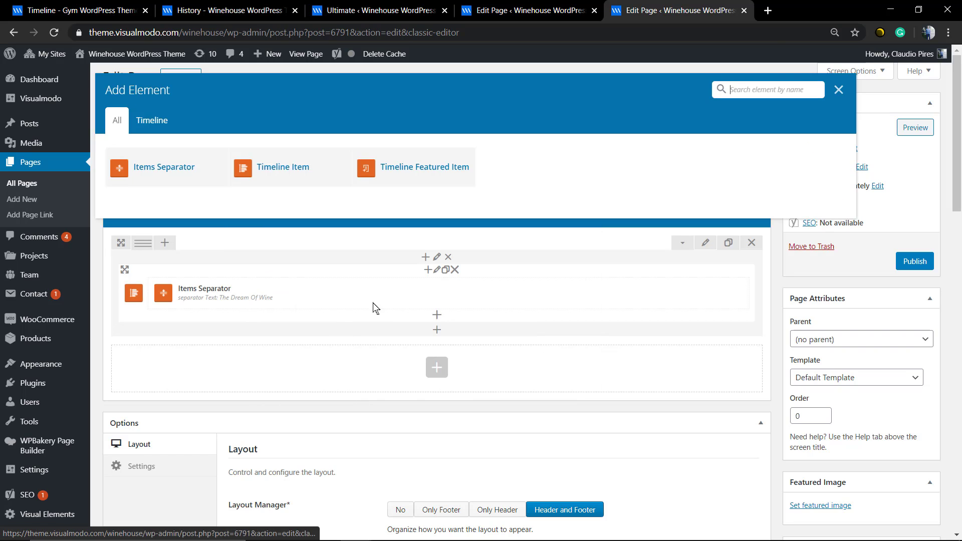
# Step: Add a Timeline Item '1825' with 'The Founders Establishes Their houses' copied from History
pyautogui.click(283, 167)
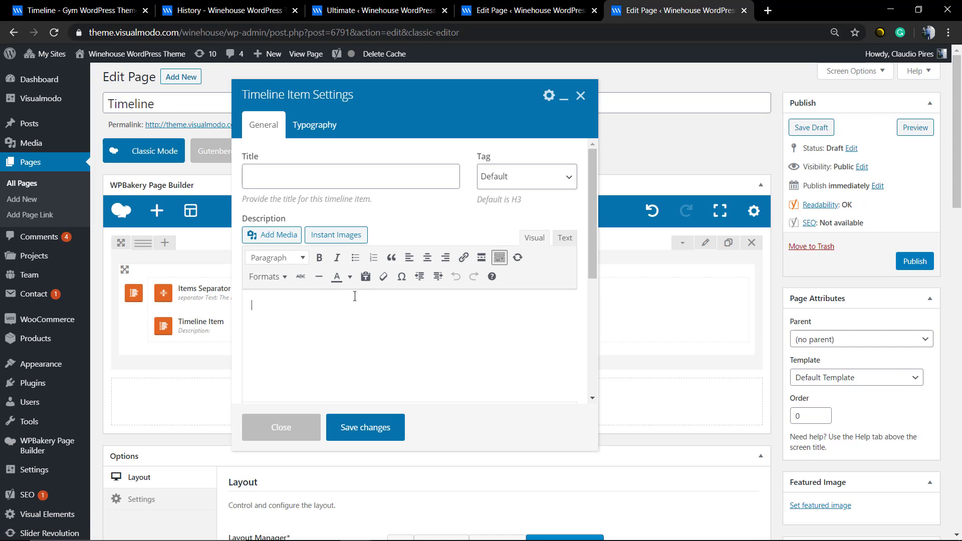
pyautogui.click(351, 176)
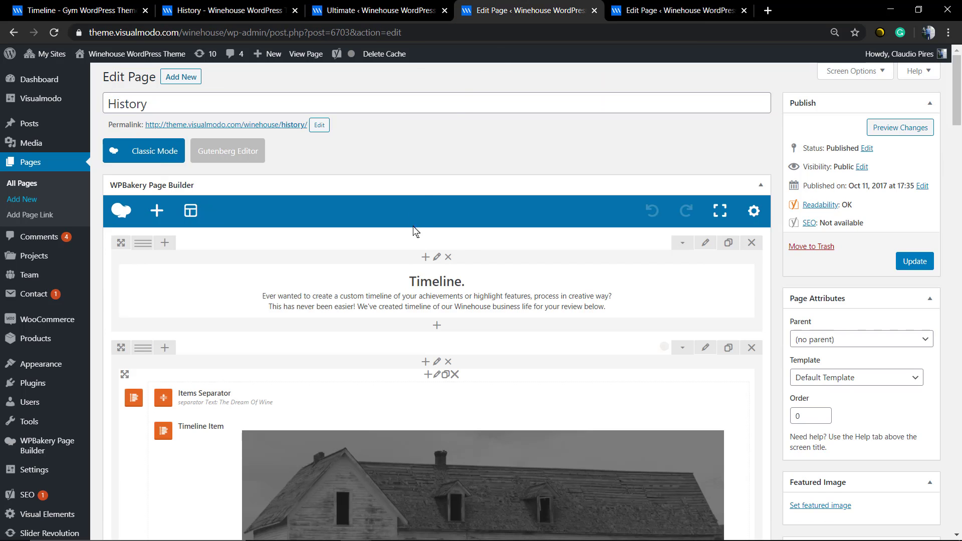
pyautogui.scroll(-3)
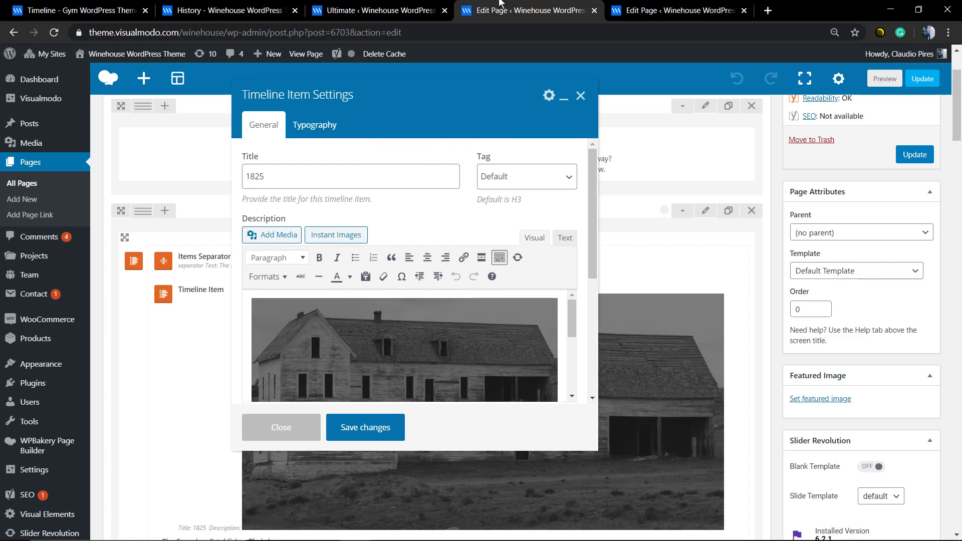
pyautogui.click(403, 350)
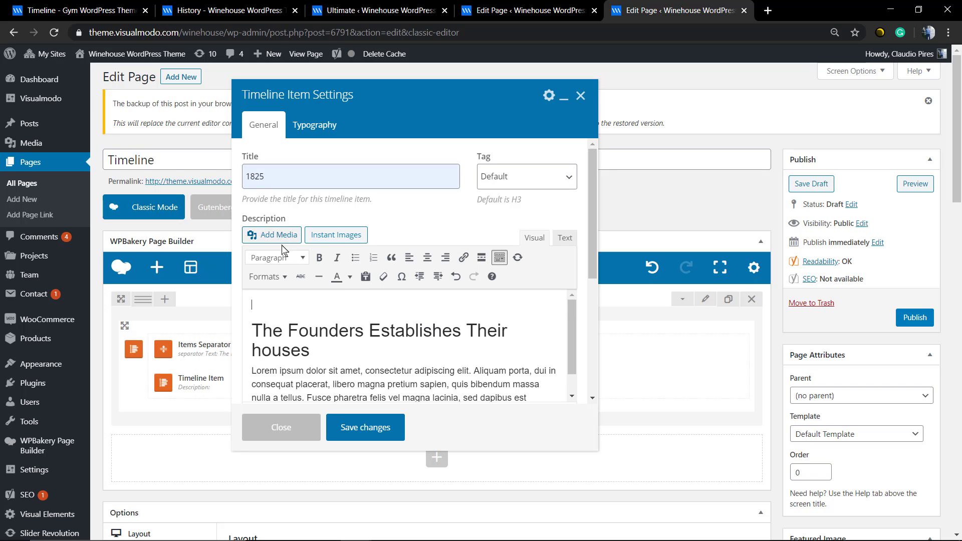
# Step: Insert the grey farmhouse photo into the 1825 item and save it
pyautogui.click(276, 235)
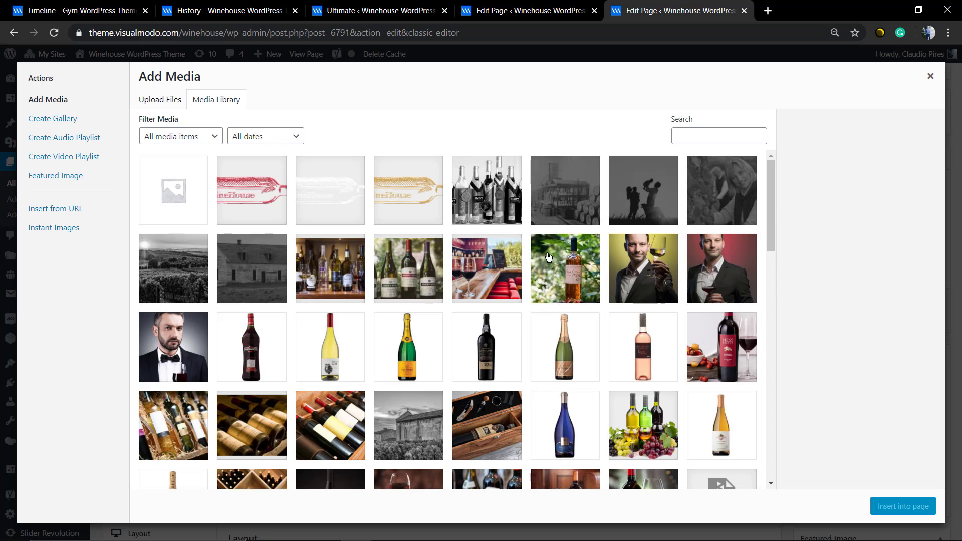
pyautogui.click(251, 268)
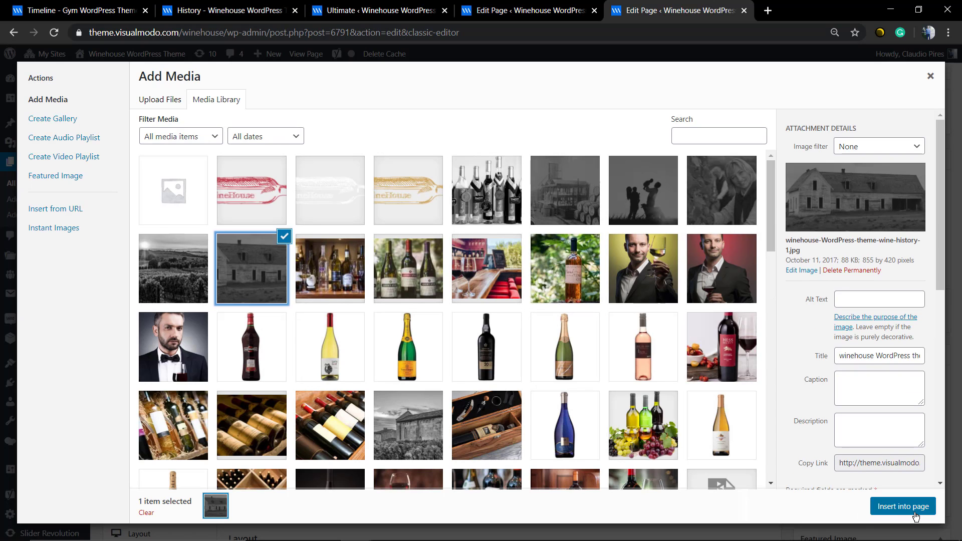
pyautogui.click(901, 506)
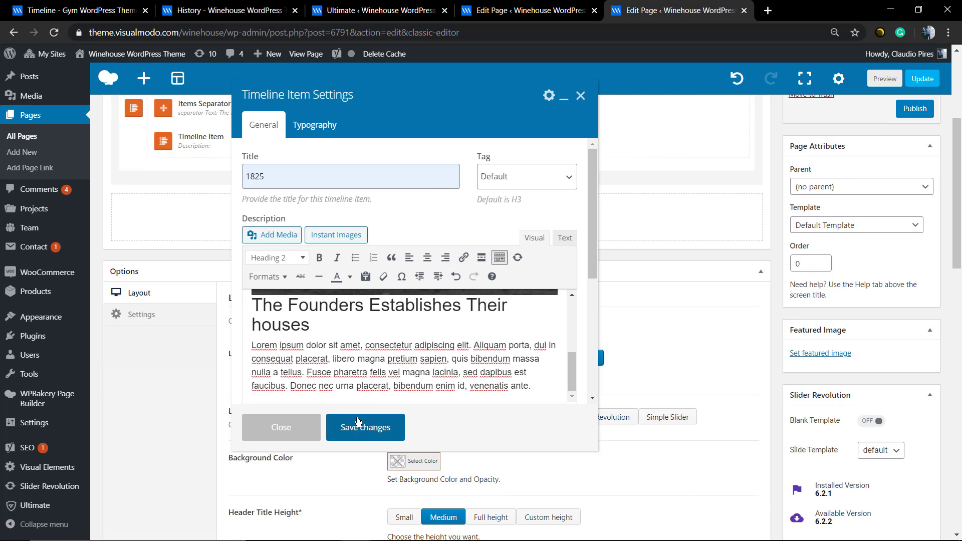
pyautogui.click(365, 427)
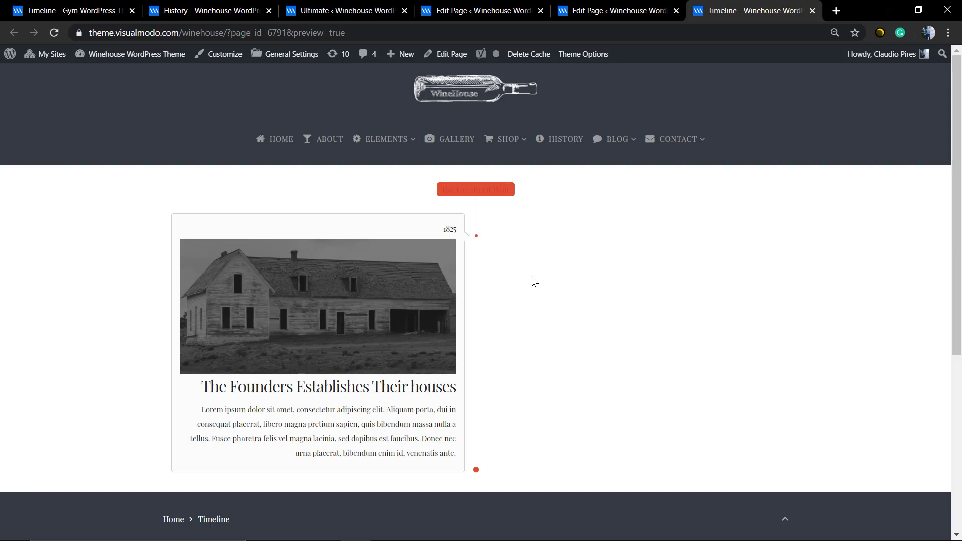
# Step: Scroll the preview past the red separator and 1825 item, then return to the editor
pyautogui.scroll(-3)
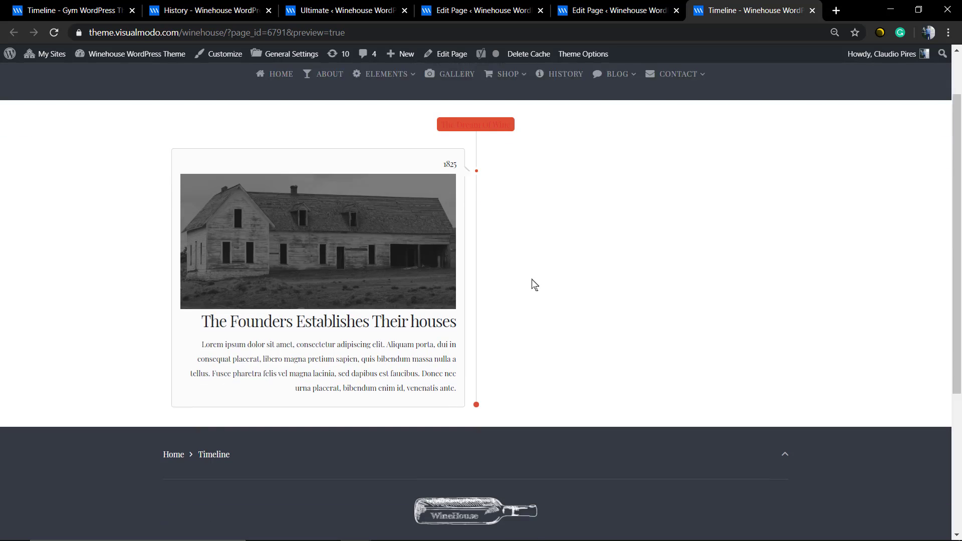
pyautogui.scroll(-3)
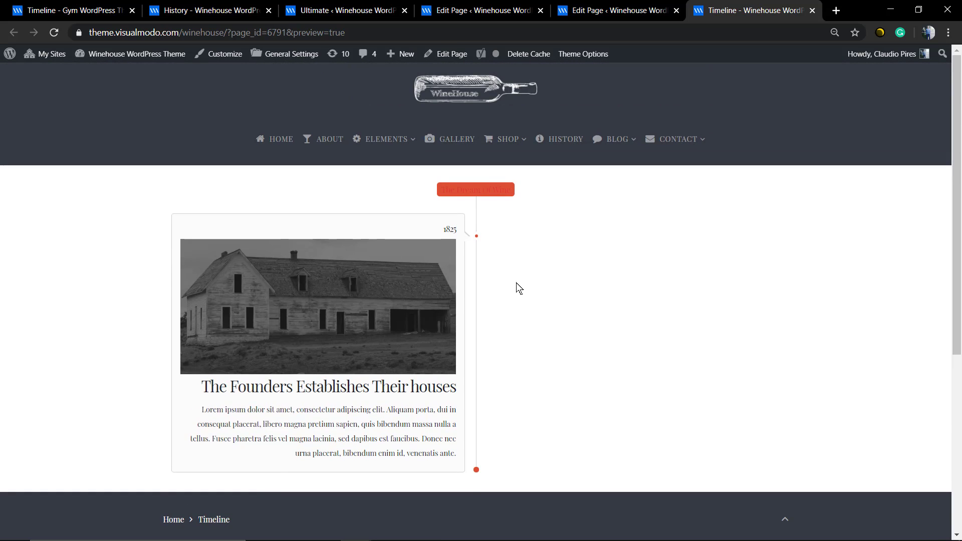
pyautogui.click(613, 10)
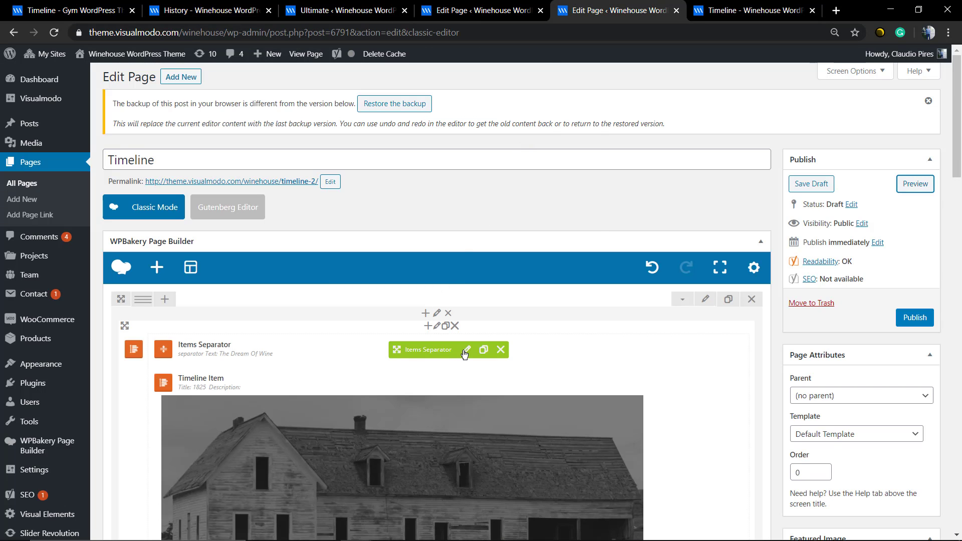
pyautogui.click(467, 350)
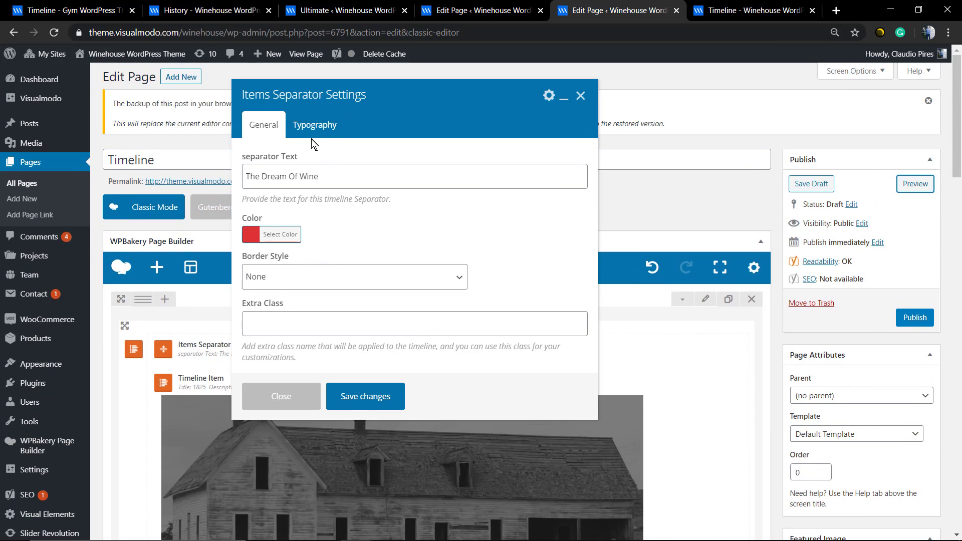
pyautogui.click(314, 125)
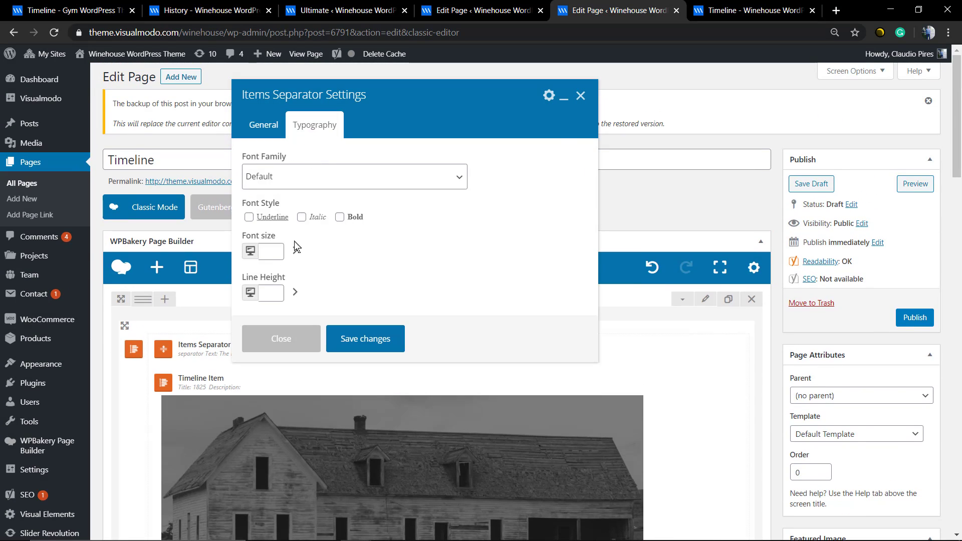
pyautogui.click(263, 126)
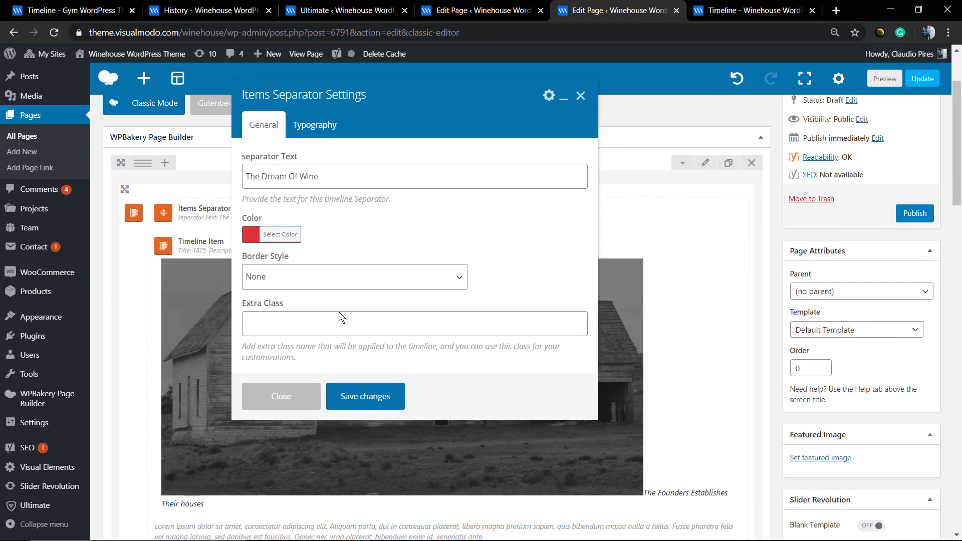
pyautogui.click(281, 235)
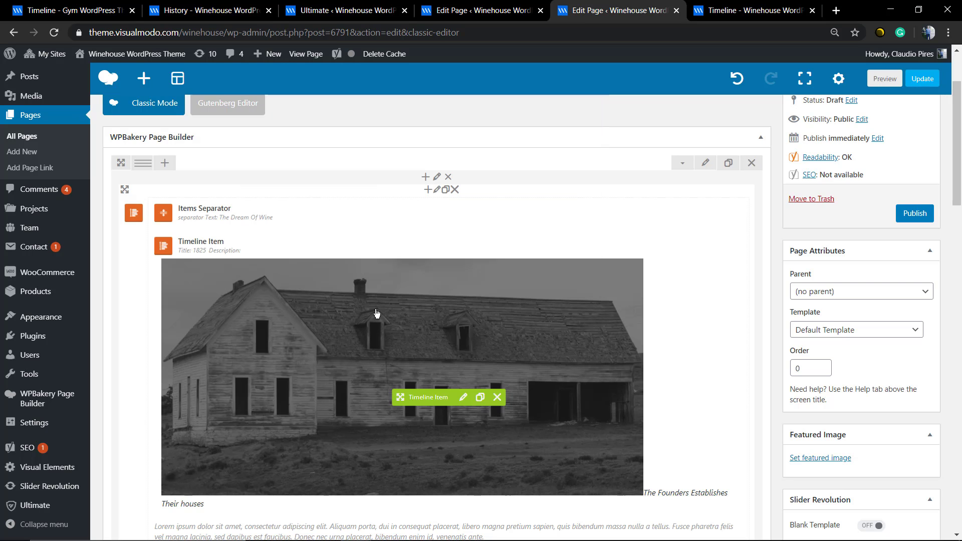
pyautogui.scroll(-3)
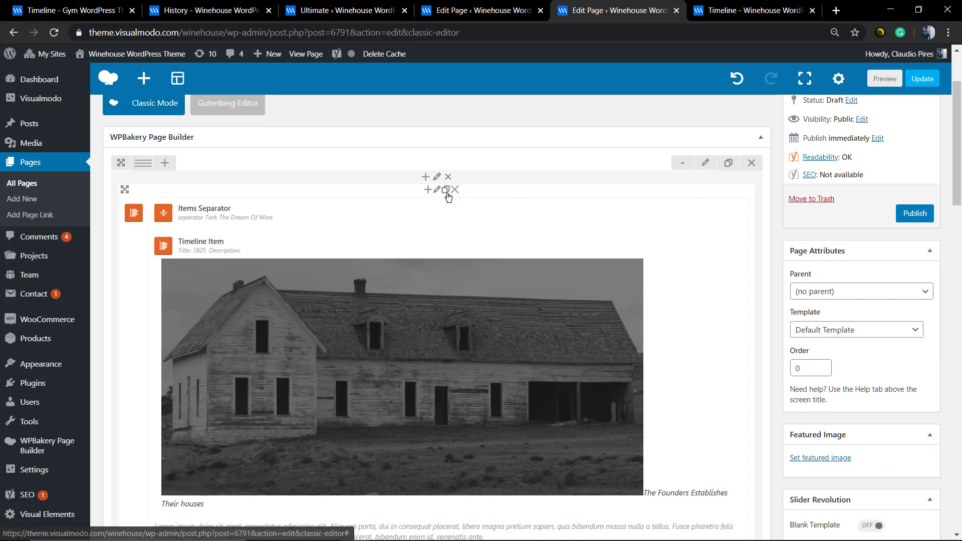
pyautogui.scroll(-3)
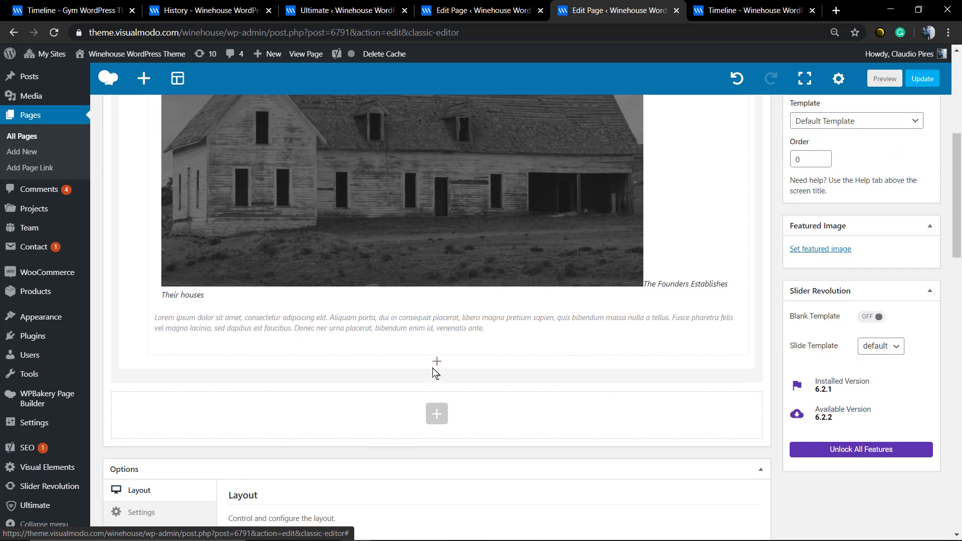
# Step: Add Timeline Item '1845', 'The Vineyard Is Born' with vineyard photo, copied from History
pyautogui.click(437, 362)
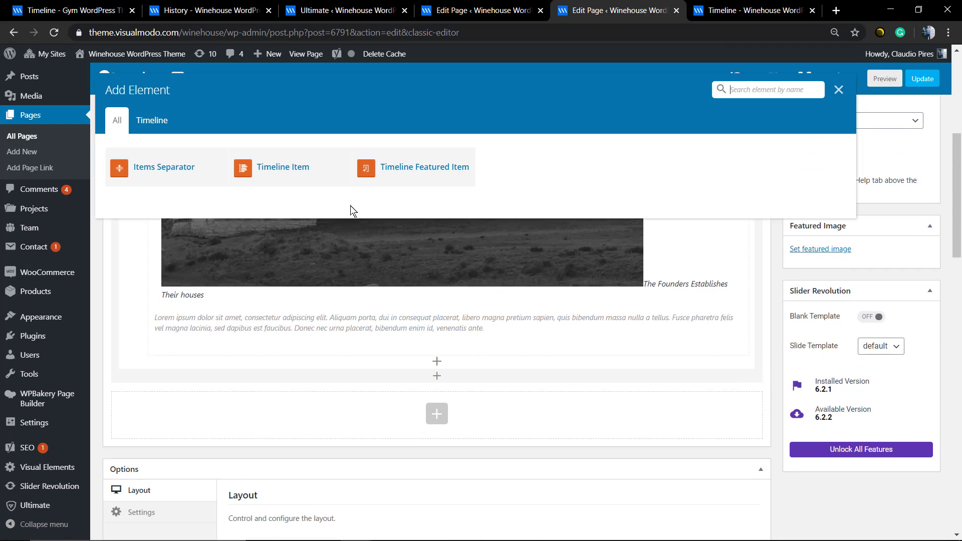
pyautogui.click(283, 167)
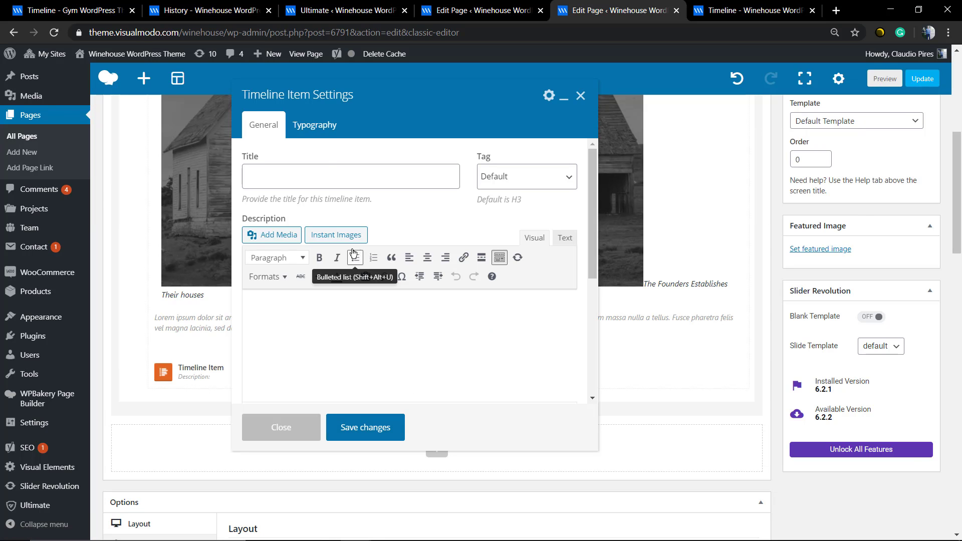
pyautogui.click(350, 176)
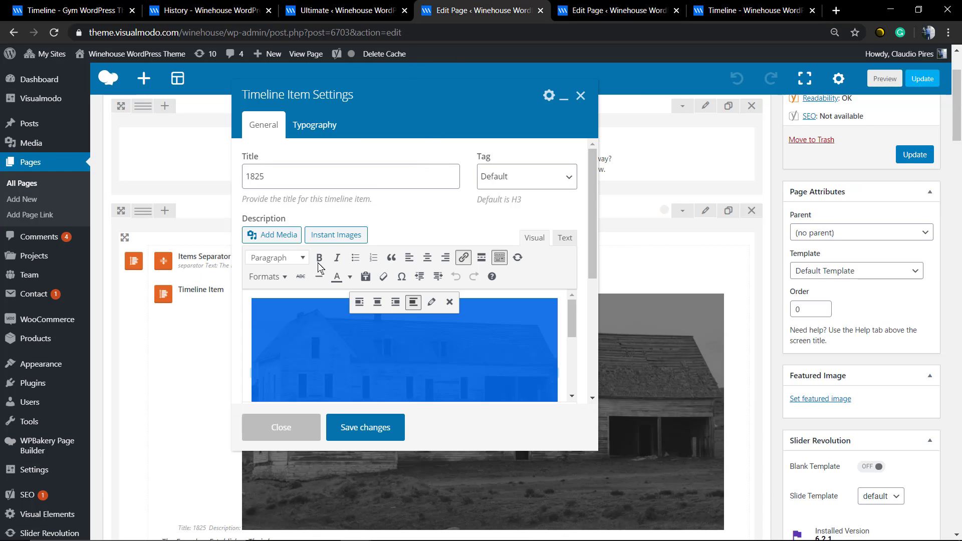
pyautogui.click(280, 426)
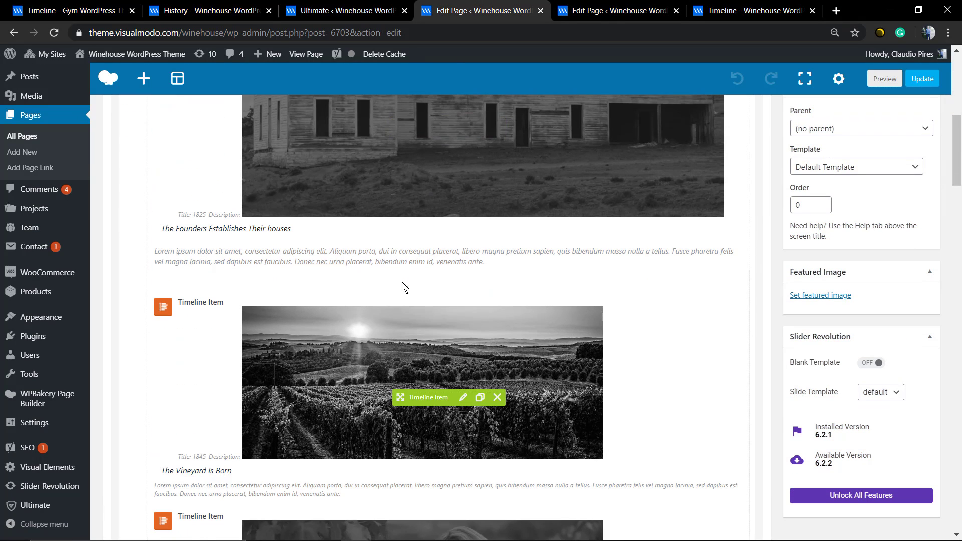
pyautogui.click(463, 397)
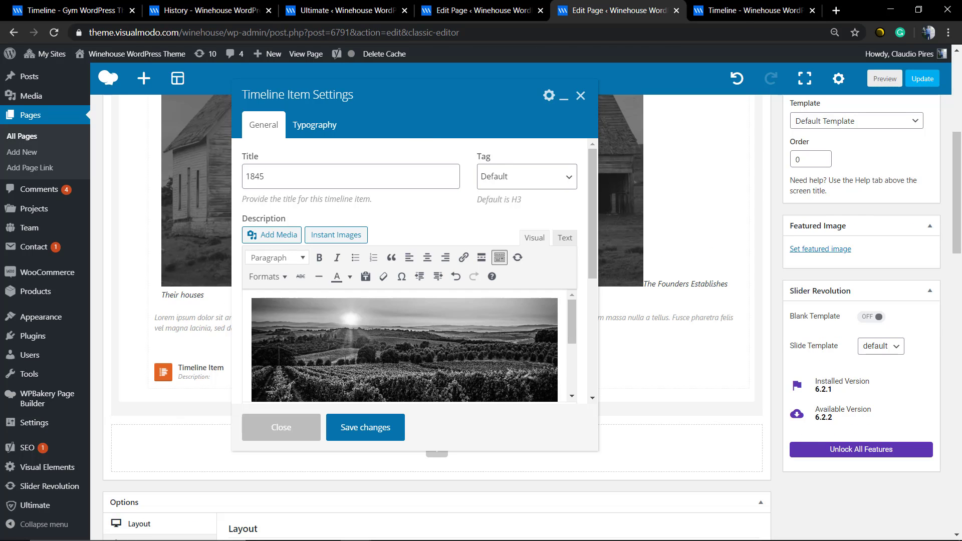
pyautogui.click(280, 426)
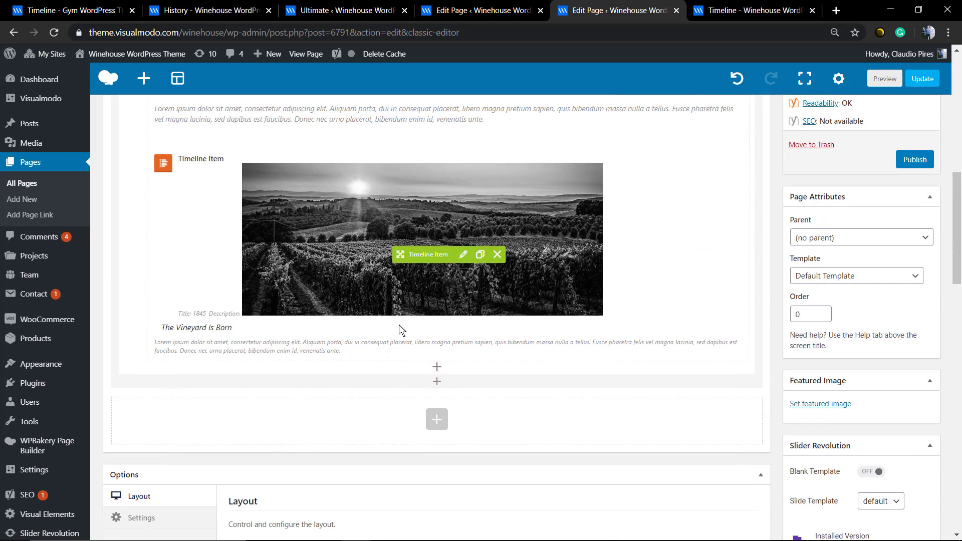
# Step: Add a Featured Item '1900' with 'Celebrating The First Harvest' content from History, and save
pyautogui.click(437, 367)
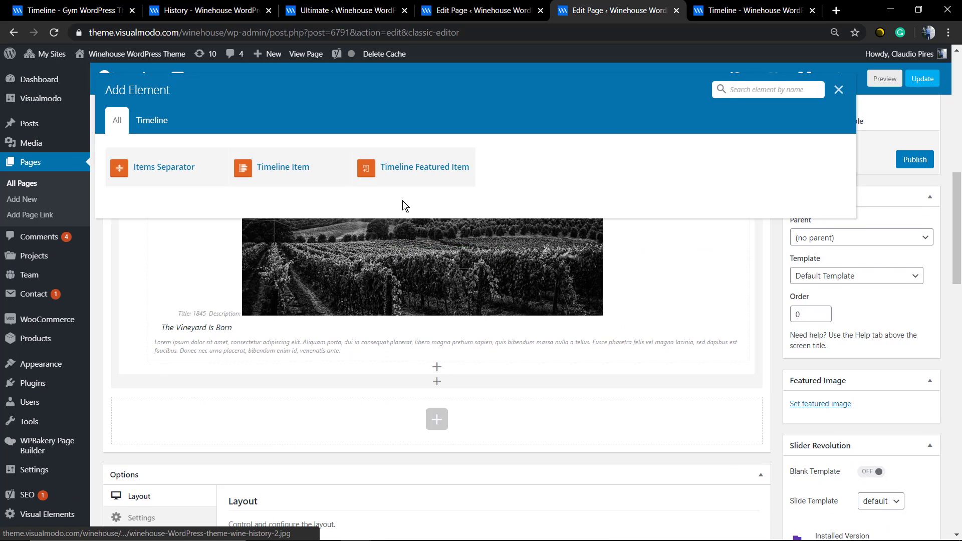
pyautogui.click(424, 167)
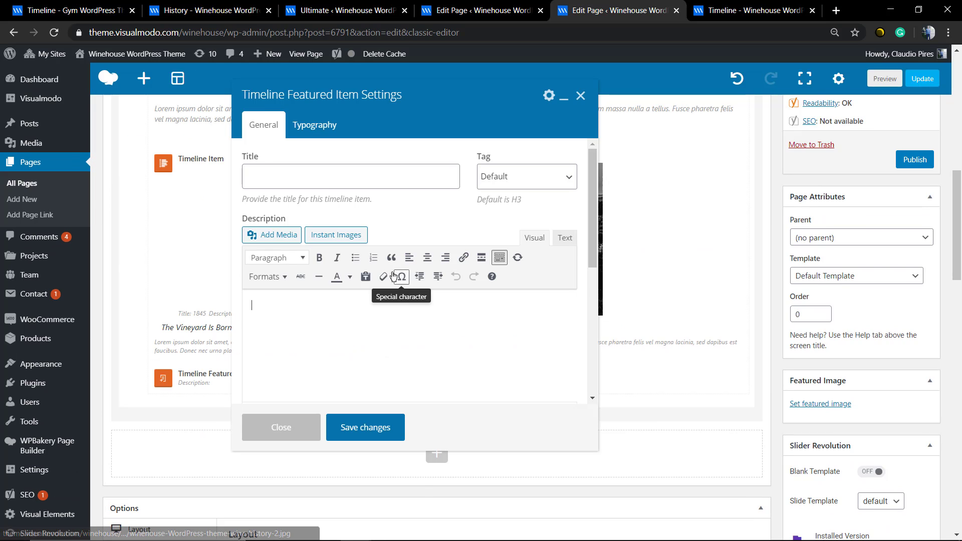
pyautogui.write('1')
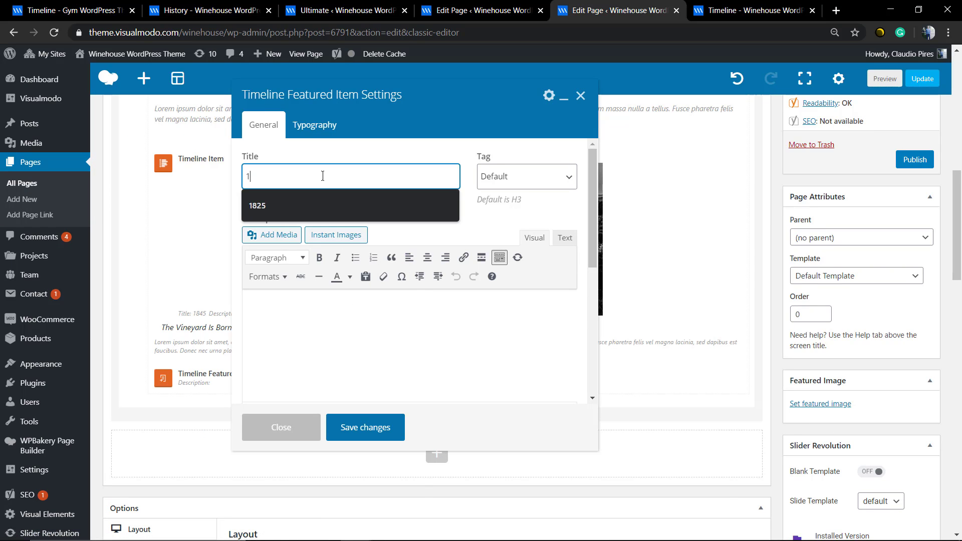
pyautogui.write('900')
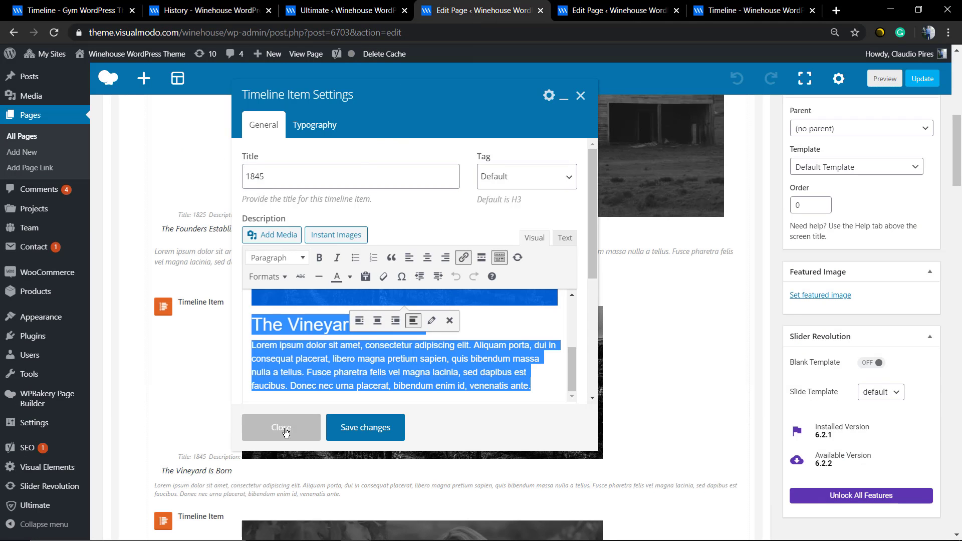
pyautogui.click(281, 427)
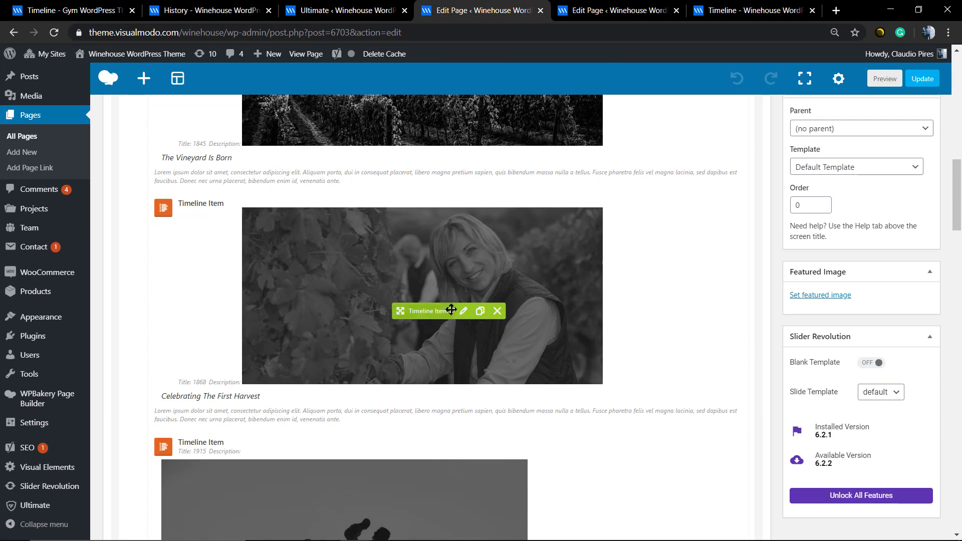
pyautogui.click(462, 310)
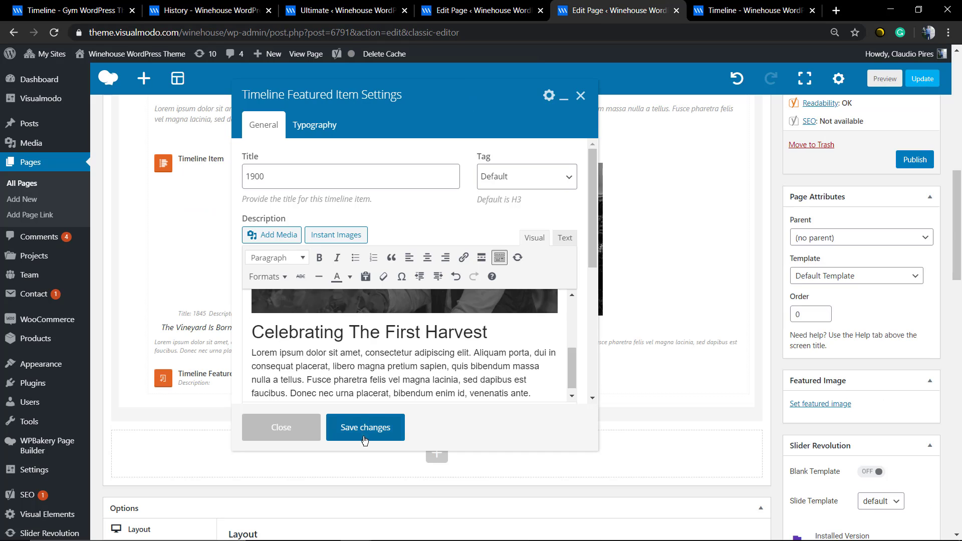
pyautogui.click(365, 427)
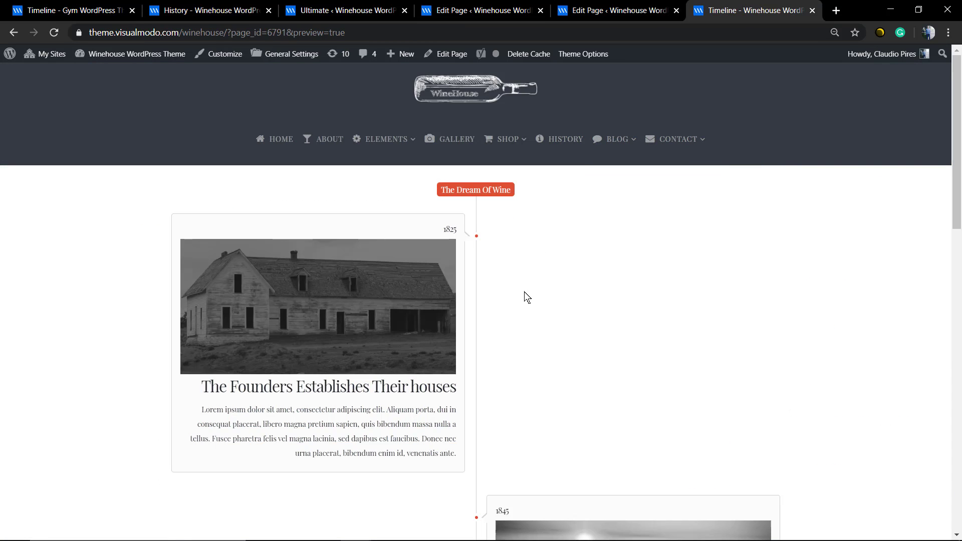
# Step: Scroll the preview past the separator, 1825, 1845 and full-width 1900 items, then return to the editor
pyautogui.scroll(-3)
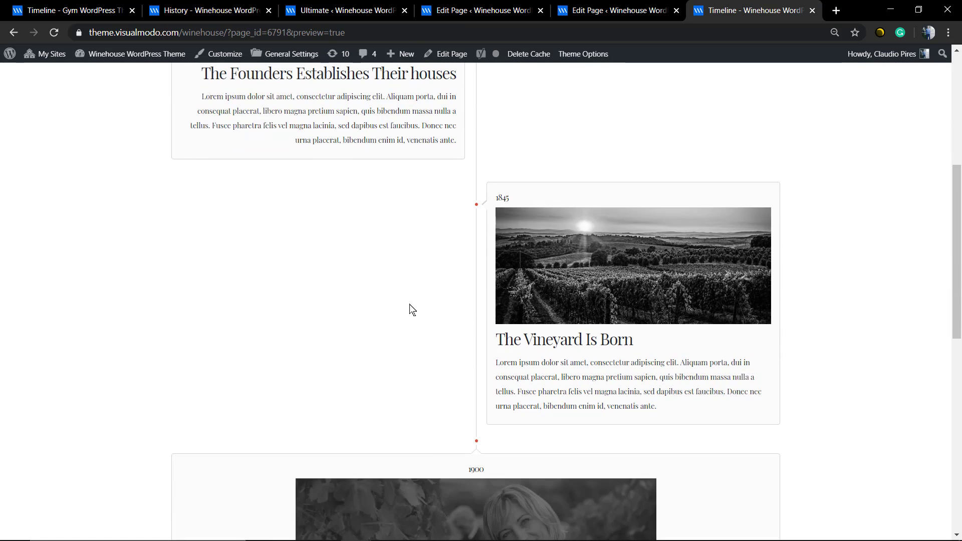
pyautogui.scroll(-3)
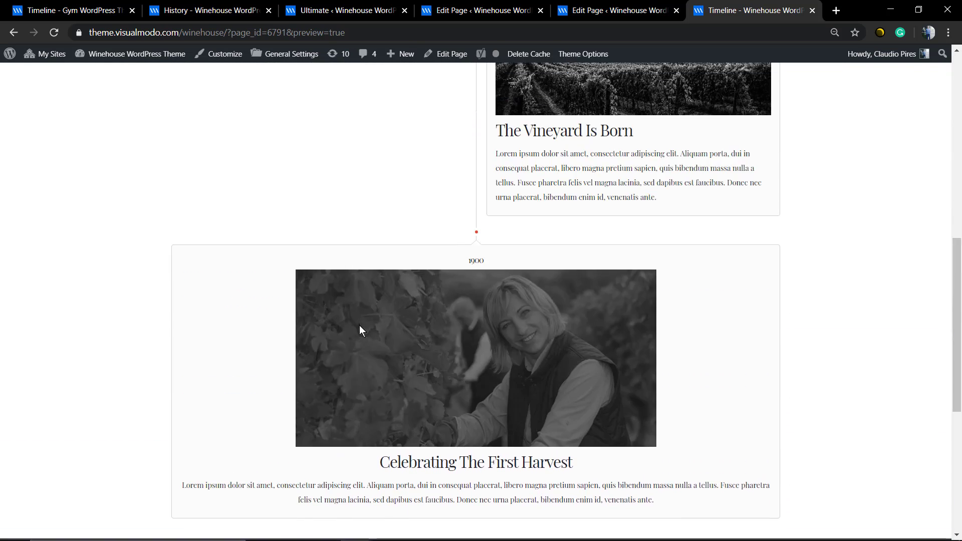
pyautogui.scroll(-3)
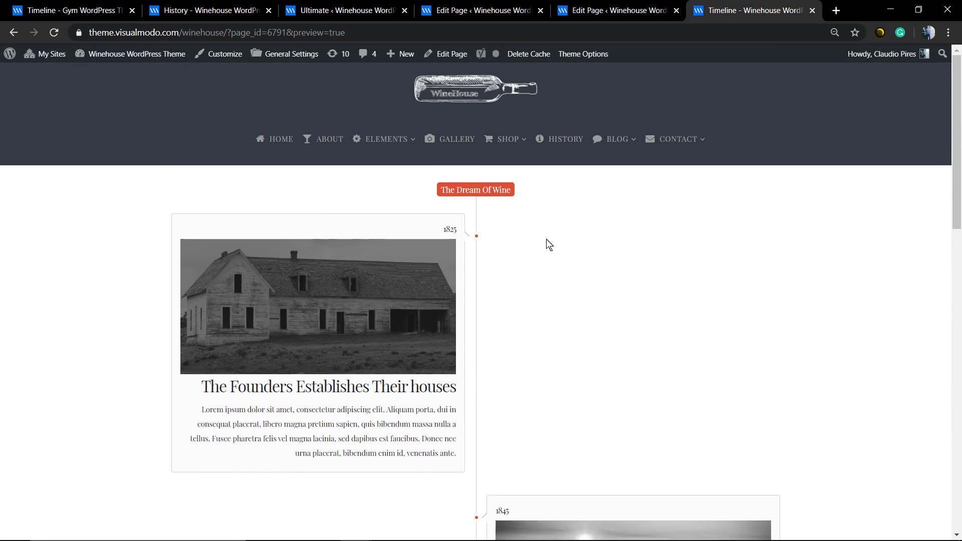
pyautogui.click(617, 11)
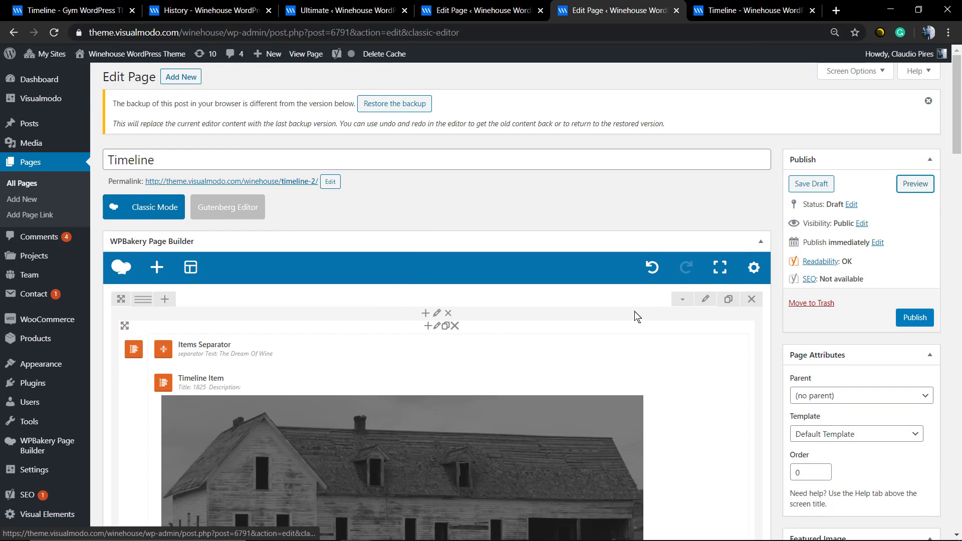
pyautogui.moveTo(436, 325)
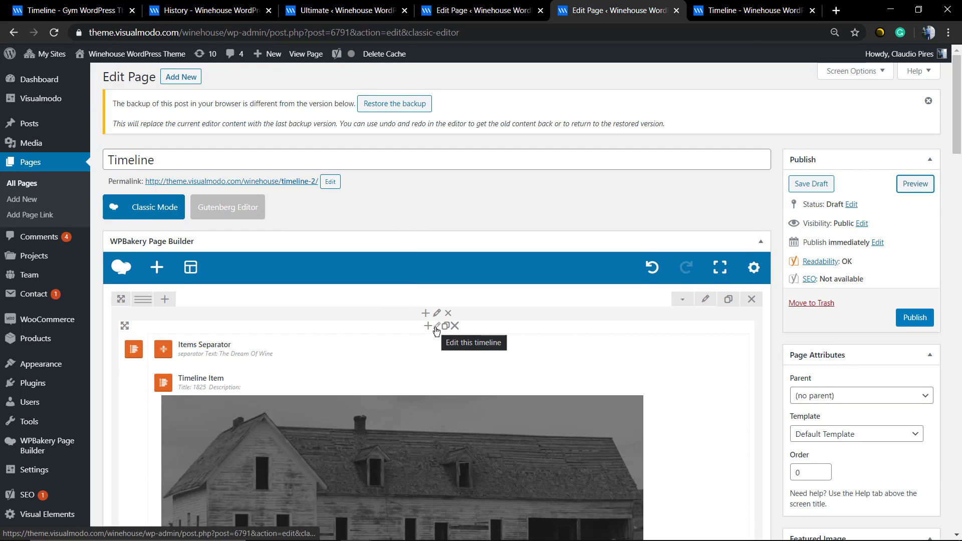
# Step: Open and close the Timeline Settings unchanged, then view the refreshed preview with 1845 beside 1825
pyautogui.click(437, 326)
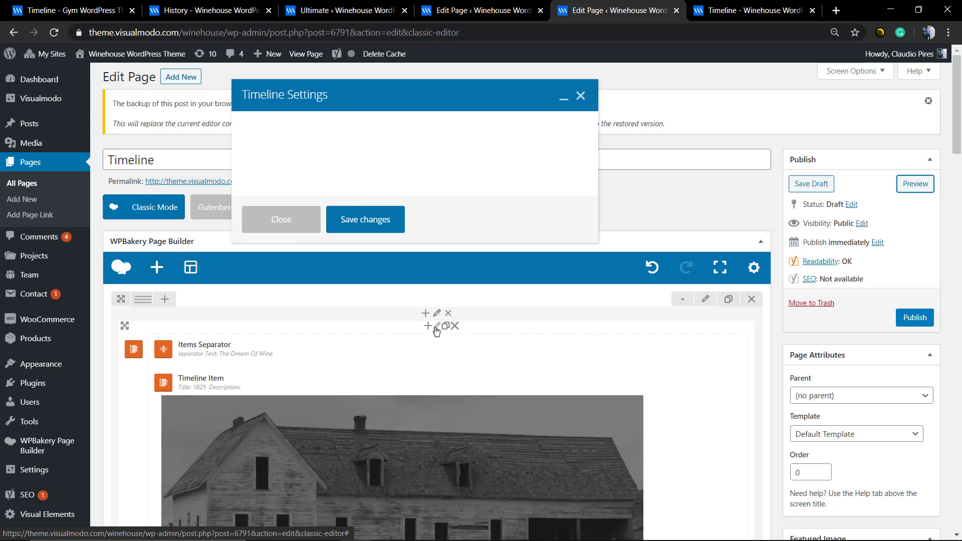
pyautogui.click(353, 176)
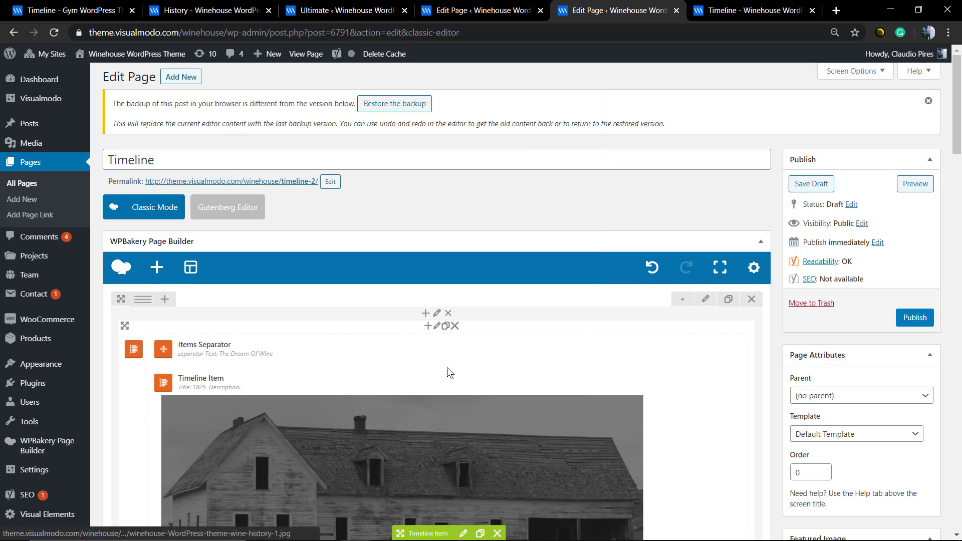
pyautogui.click(914, 184)
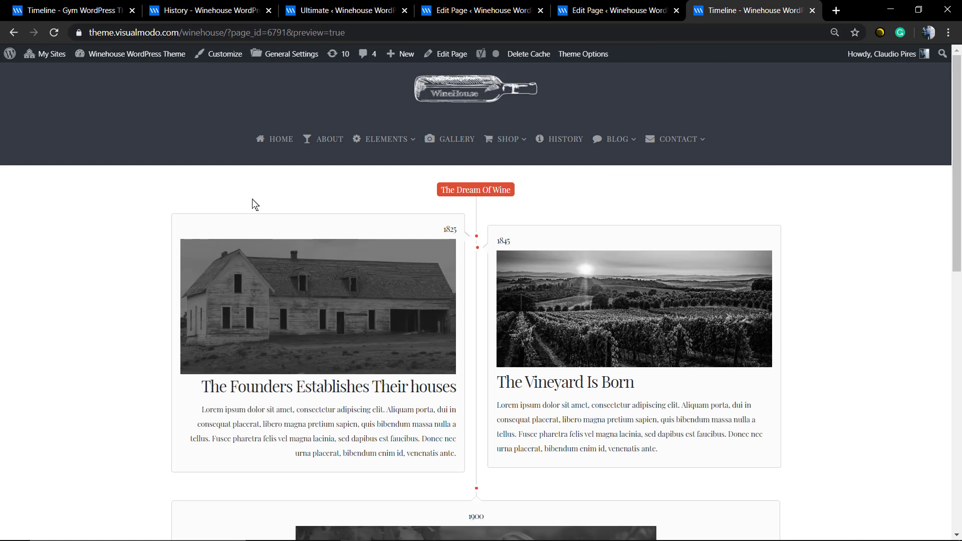
# Step: Scroll the preview down to the 1900 harvest item, then return to the editor
pyautogui.scroll(-3)
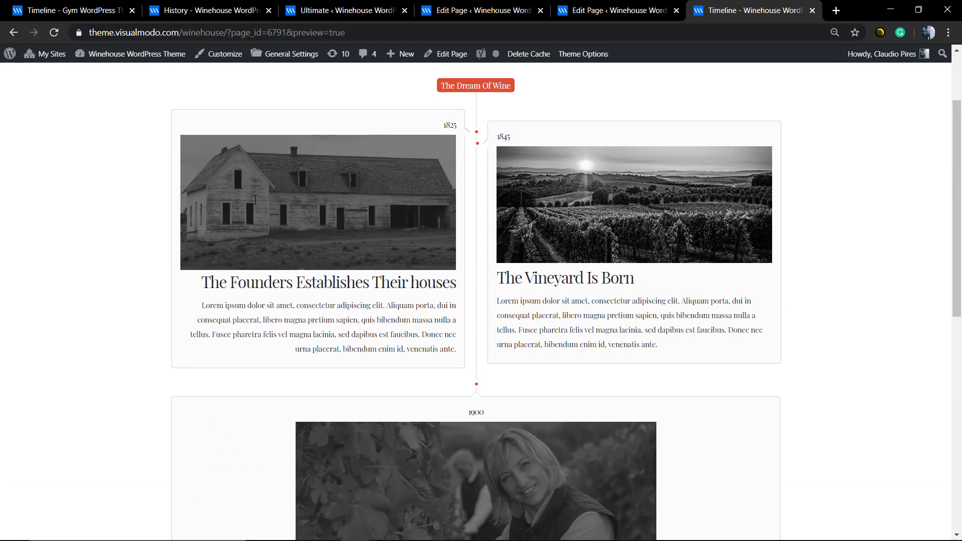
pyautogui.scroll(-3)
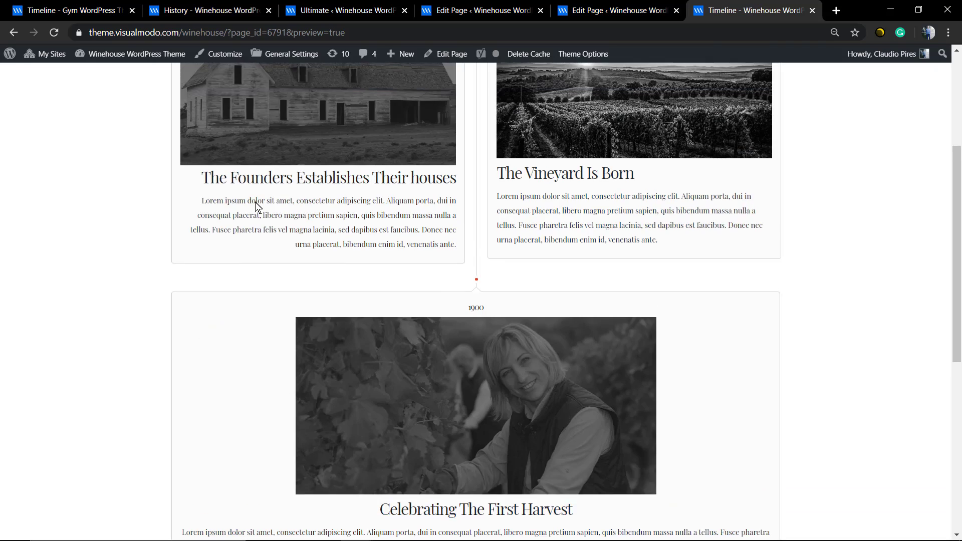
pyautogui.click(617, 11)
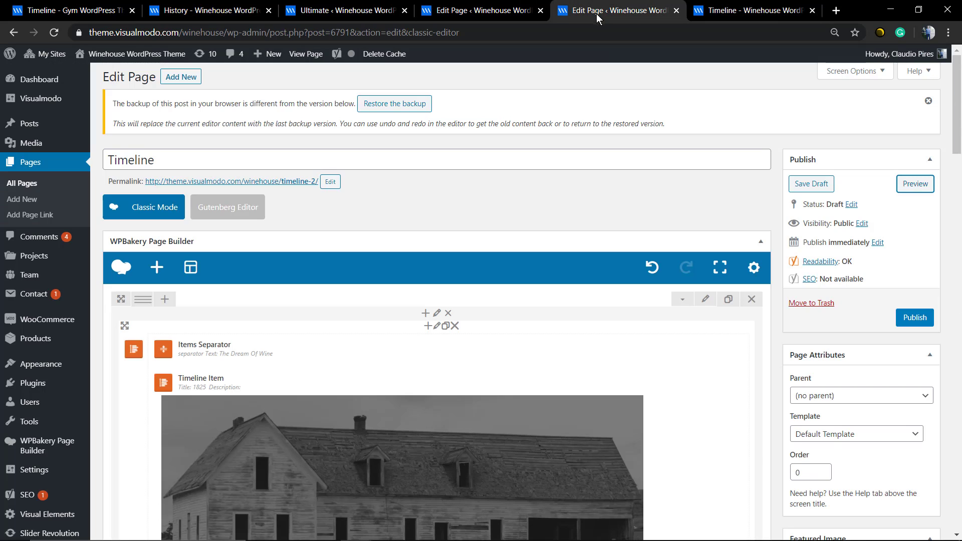
# Step: Add a timeline item after the harvest item and copy the original 1915 item's description
pyautogui.scroll(-3)
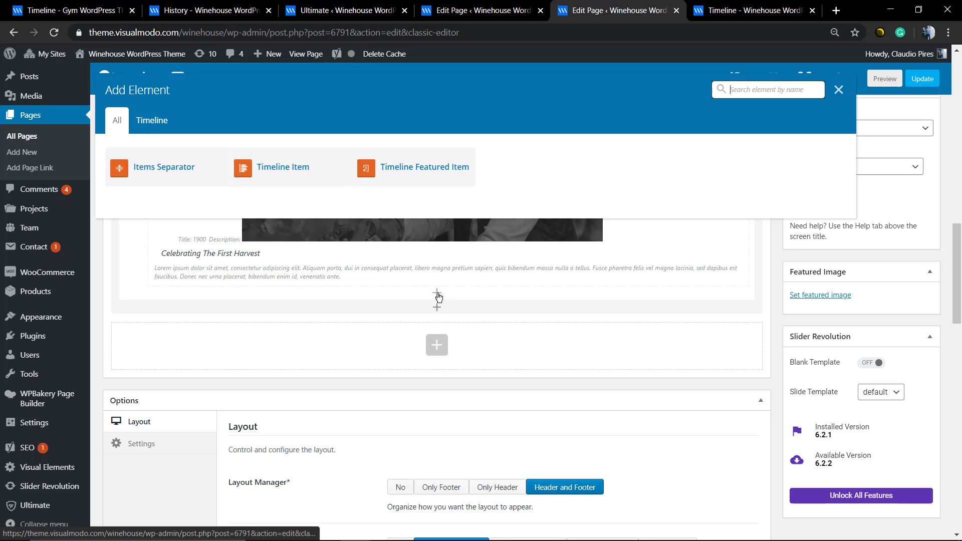
pyautogui.click(282, 167)
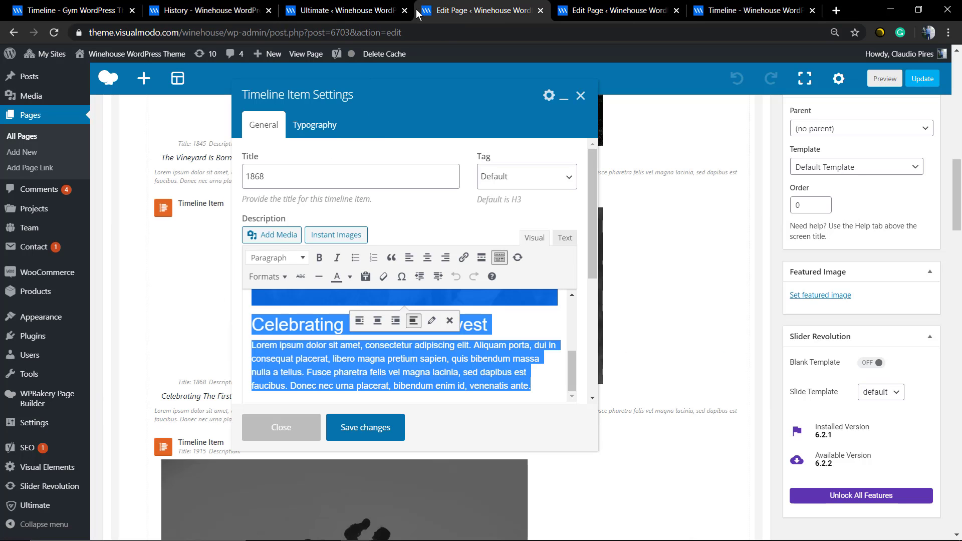
pyautogui.click(281, 427)
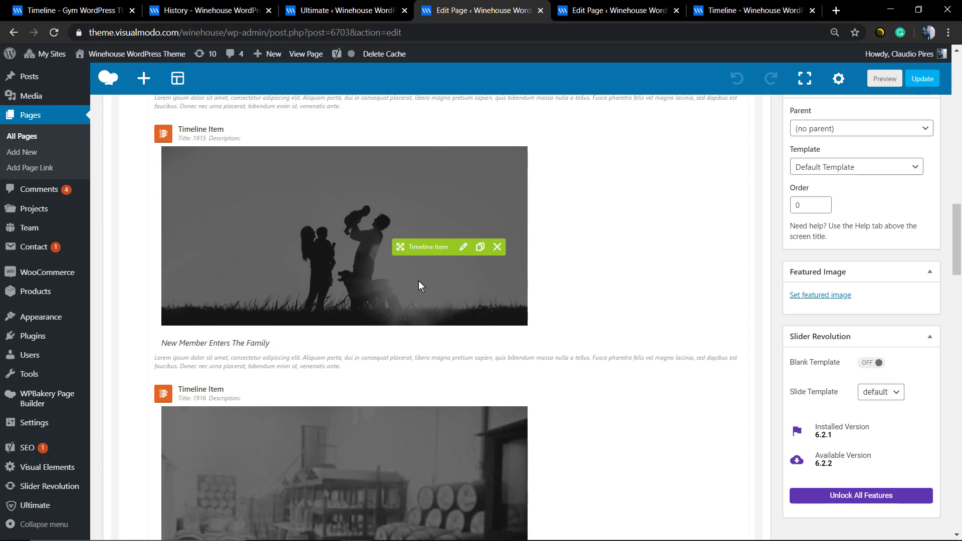
pyautogui.click(463, 246)
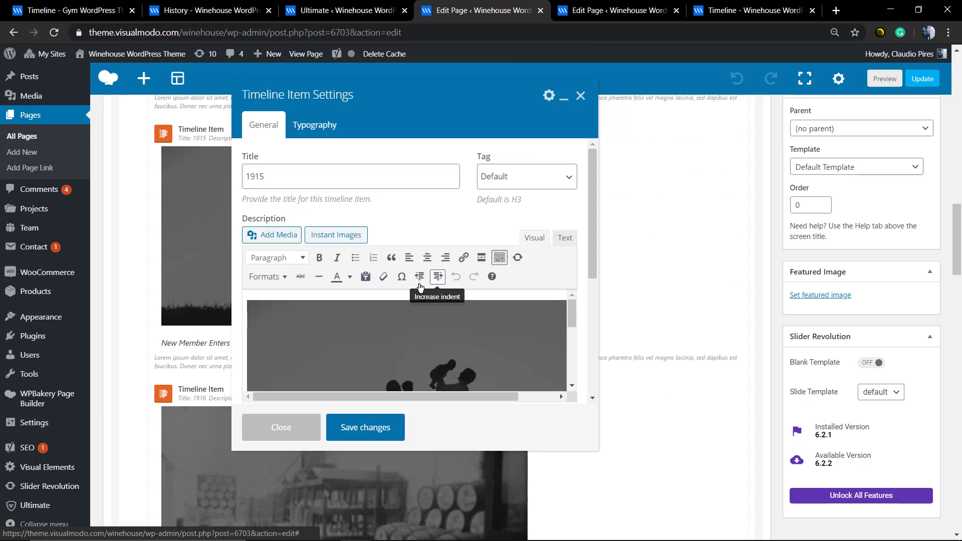
pyautogui.click(616, 10)
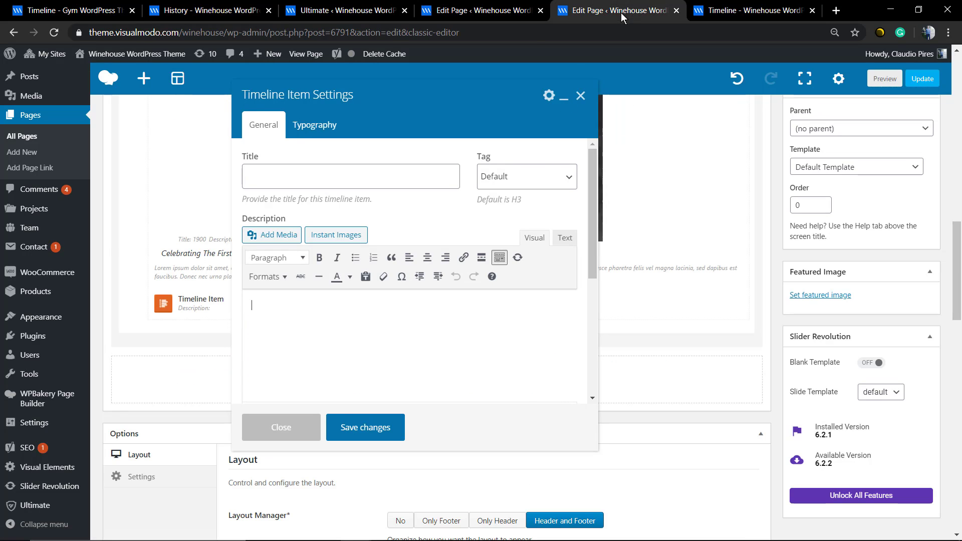
# Step: Title the new 'New Member Enters The Family' item 1910 and save it
pyautogui.click(350, 176)
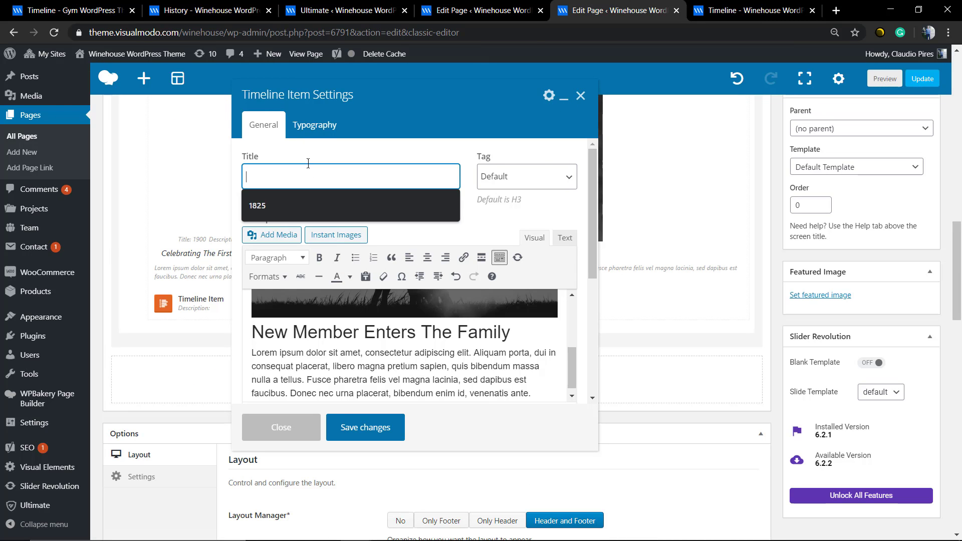
pyautogui.write('1910')
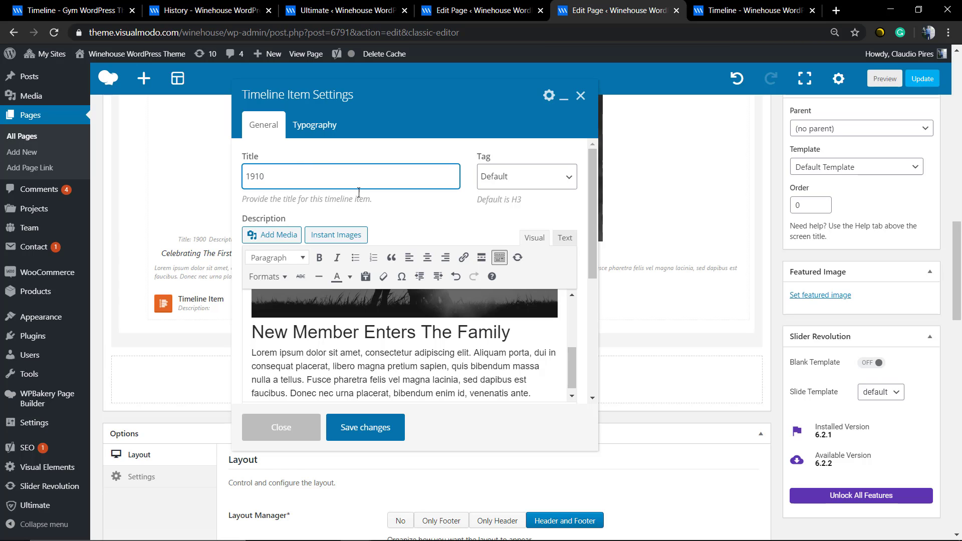
pyautogui.click(364, 427)
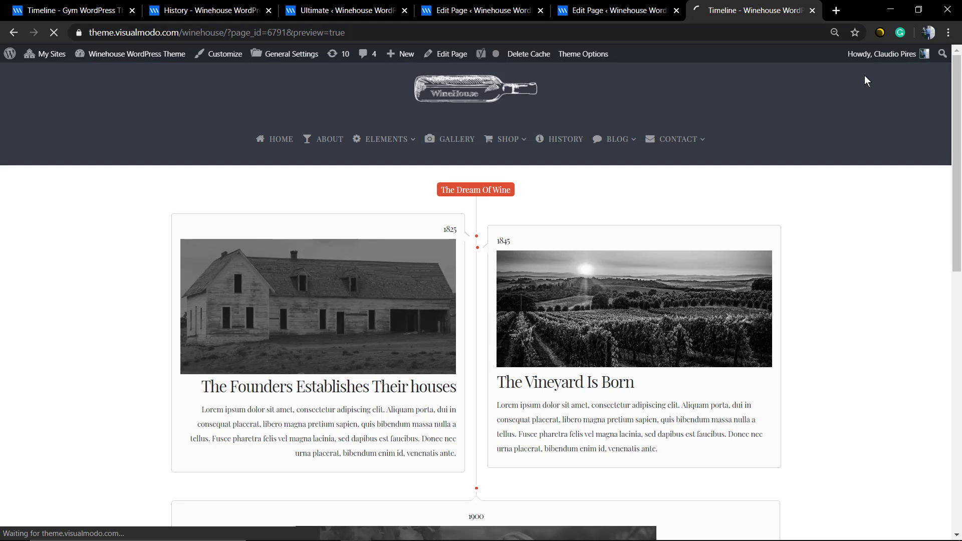
# Step: Reload the preview to check the 1910 family item, then go to the Ultimate Addons page
pyautogui.click(54, 32)
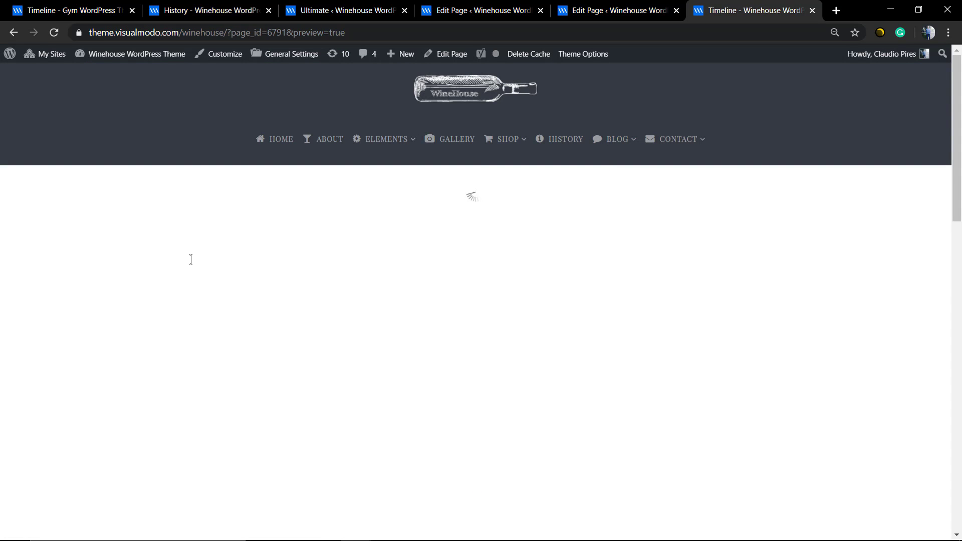
pyautogui.scroll(-3)
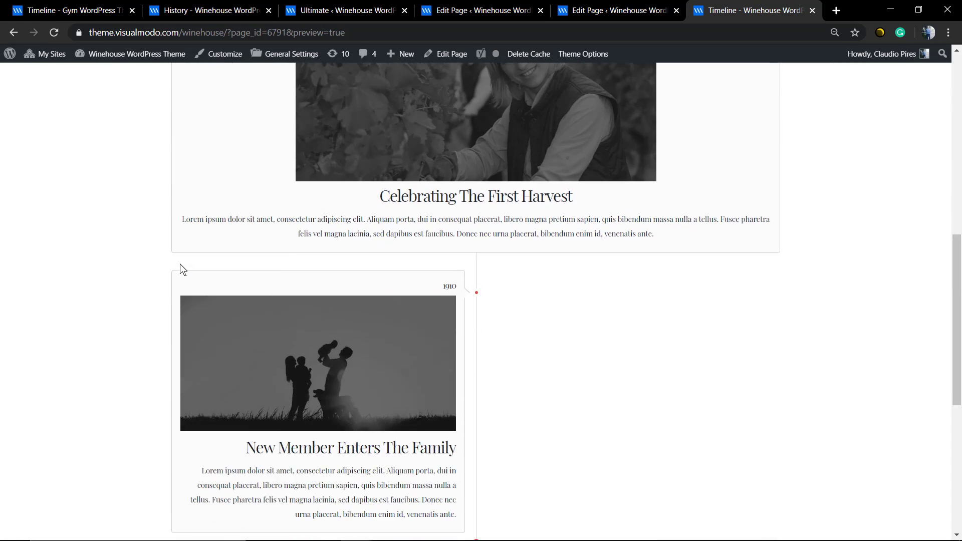
pyautogui.scroll(-3)
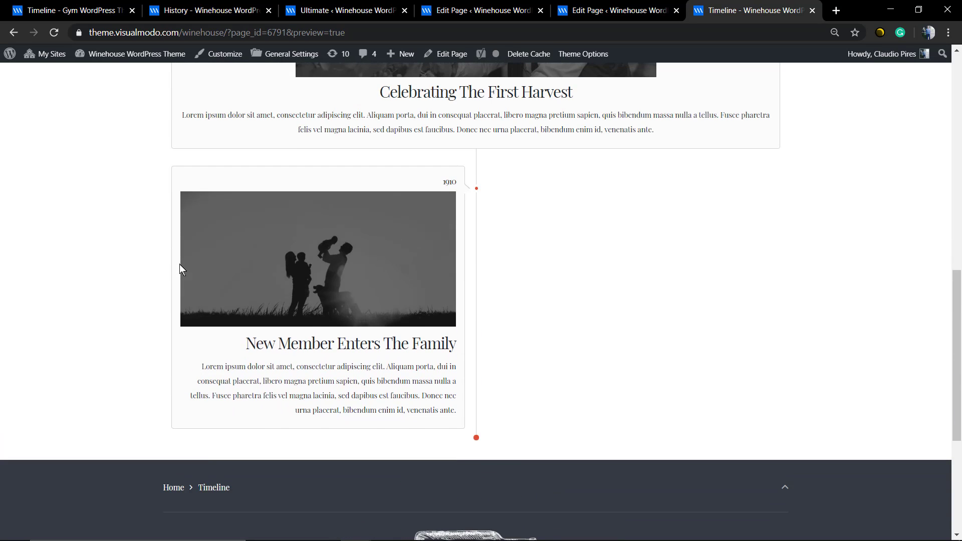
pyautogui.scroll(3)
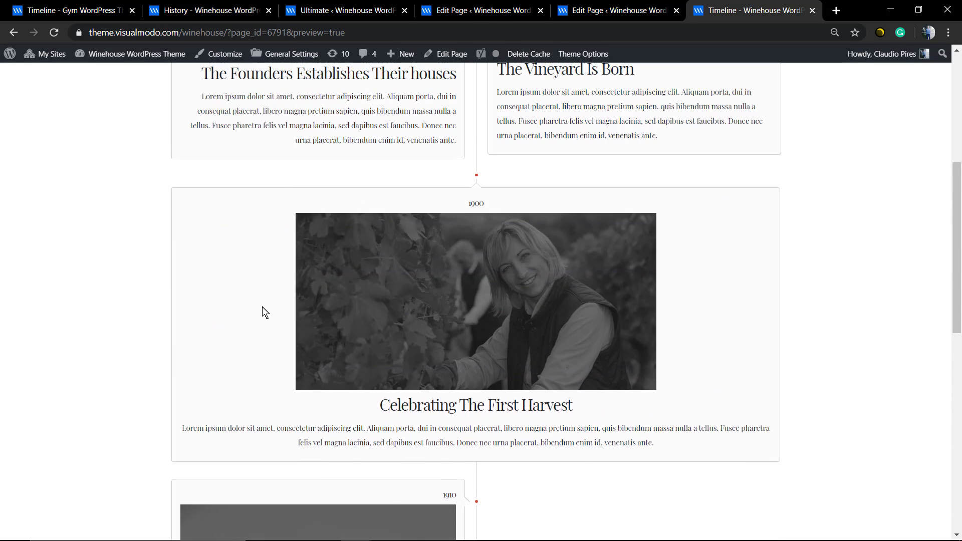
pyautogui.scroll(3)
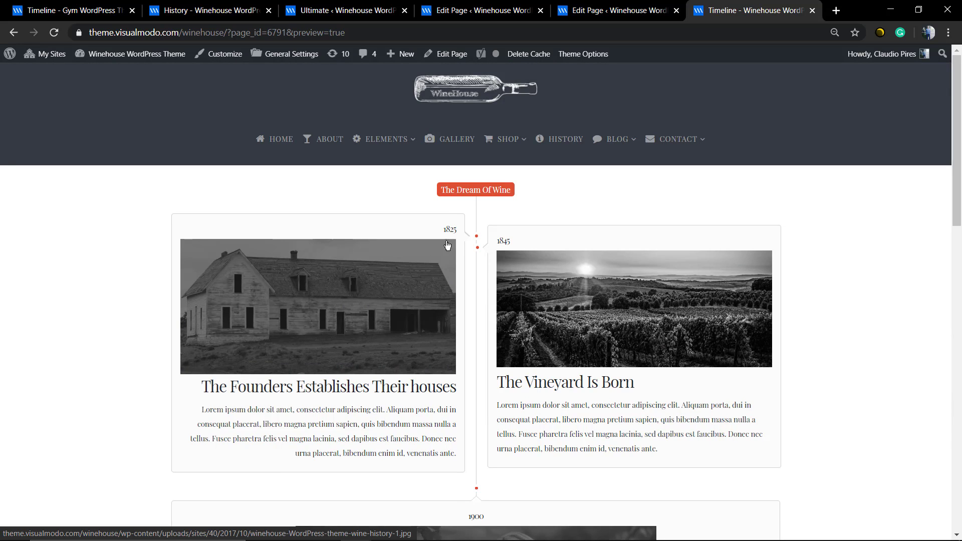
pyautogui.moveTo(690, 232)
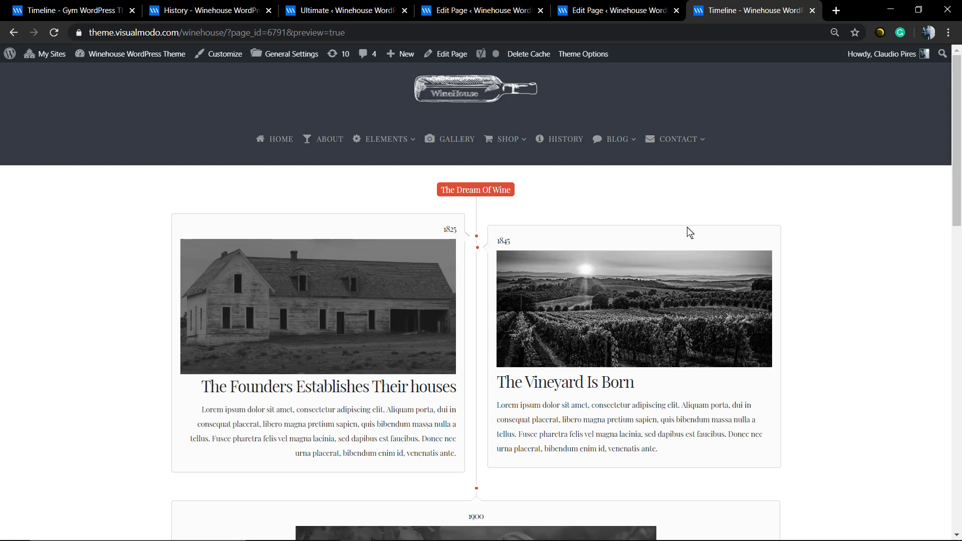
pyautogui.click(344, 10)
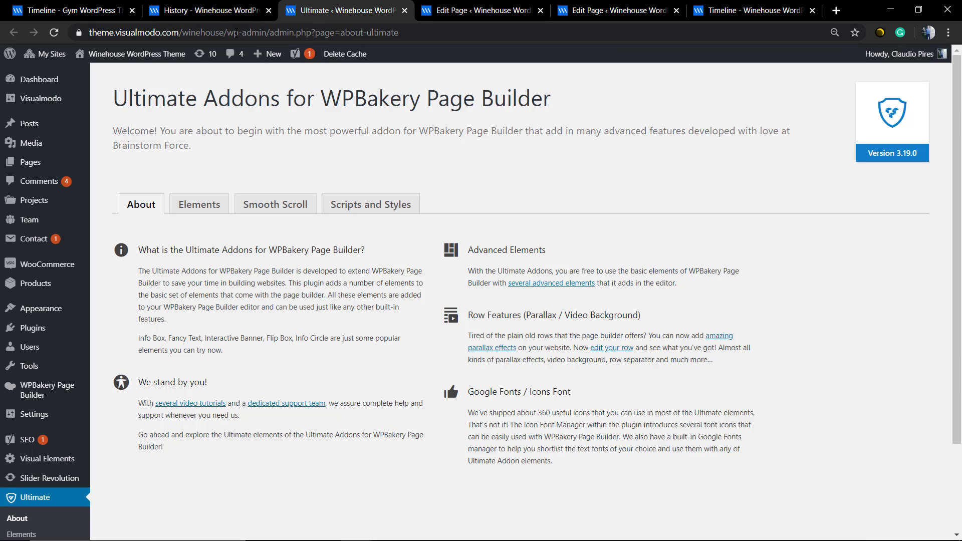
# Step: Compare the Winehouse History demo page and the Gym theme's Timeline demo page
pyautogui.click(209, 10)
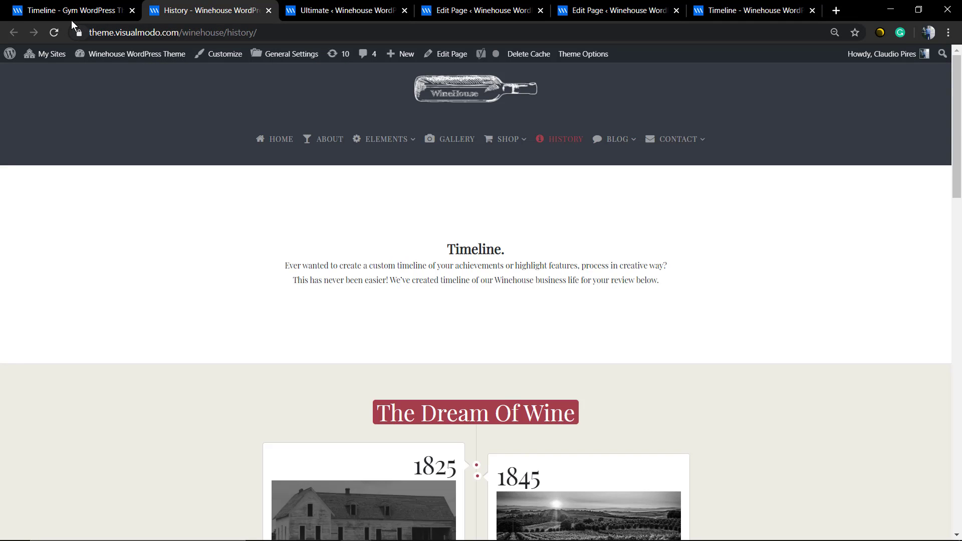
pyautogui.click(71, 11)
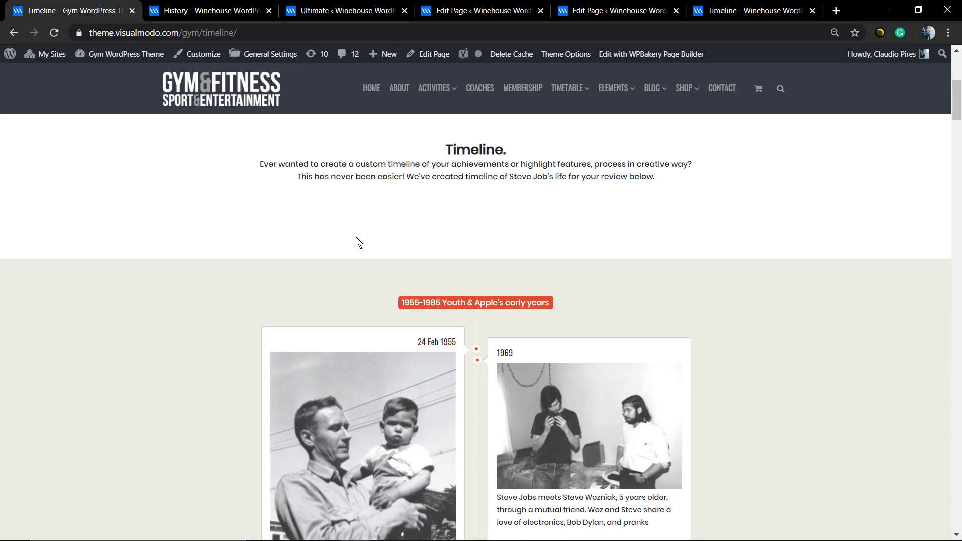